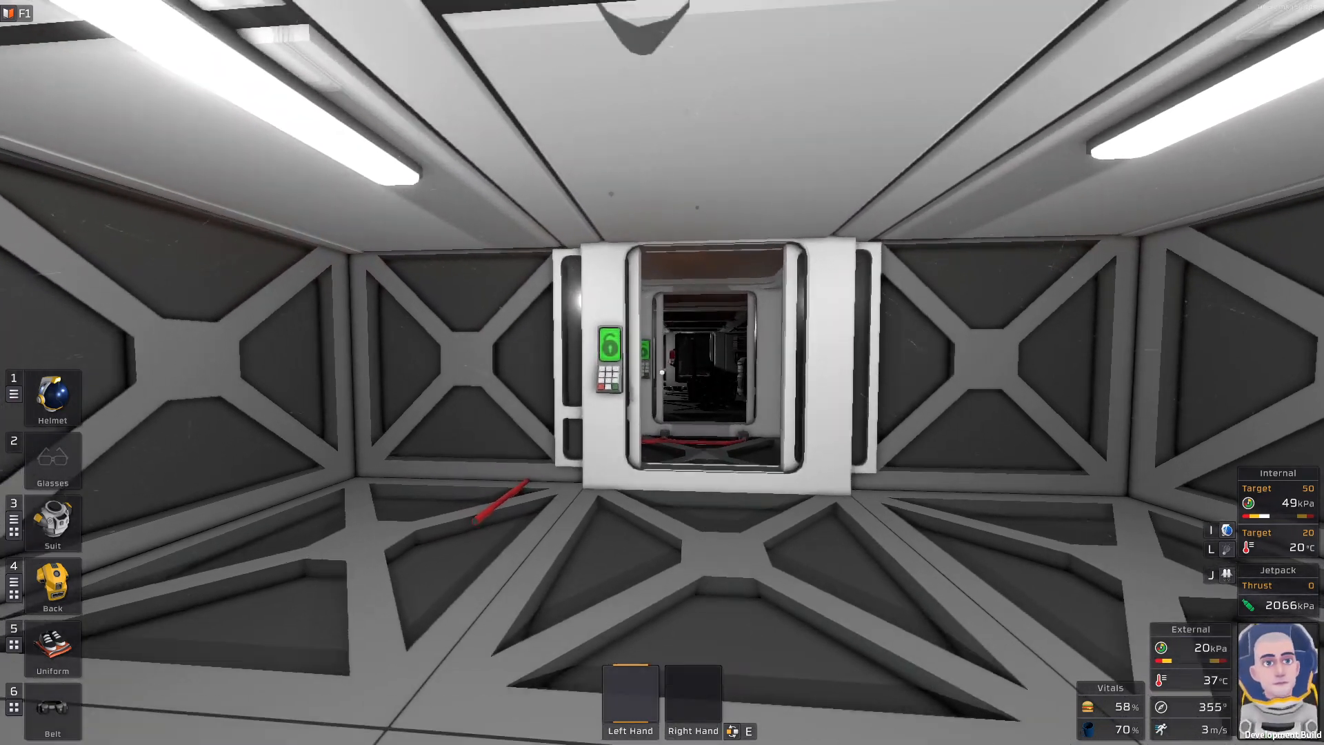
pyautogui.moveTo(662, 373)
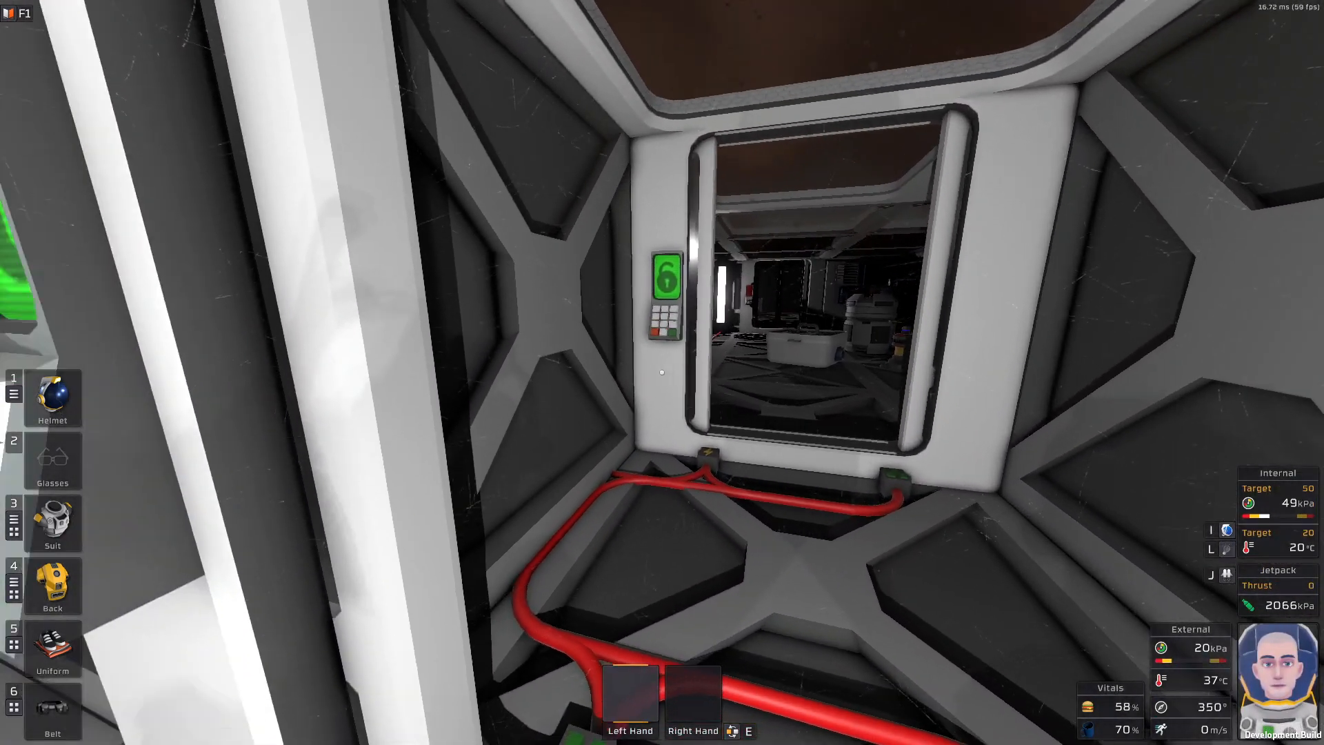
pyautogui.moveTo(662, 372)
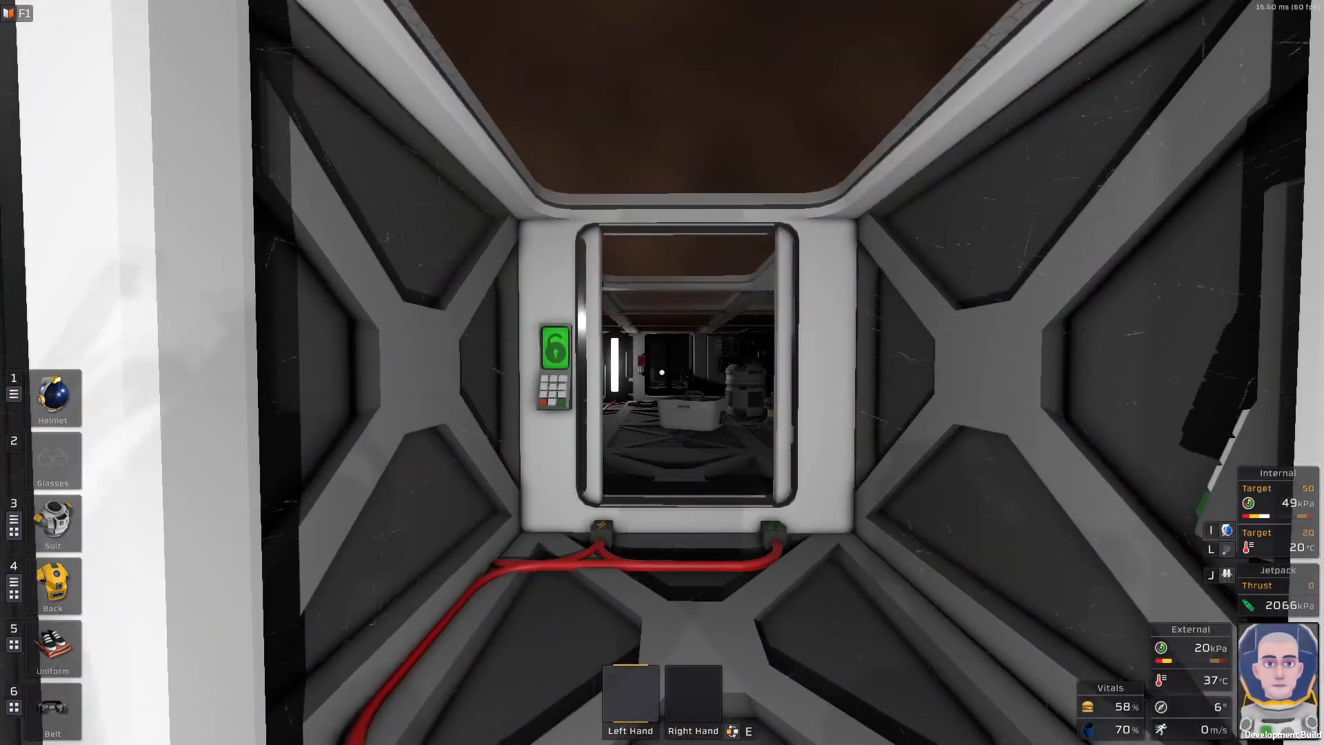
# - Walk through the airlock into the room with the device kit in hand
pyautogui.press('w')
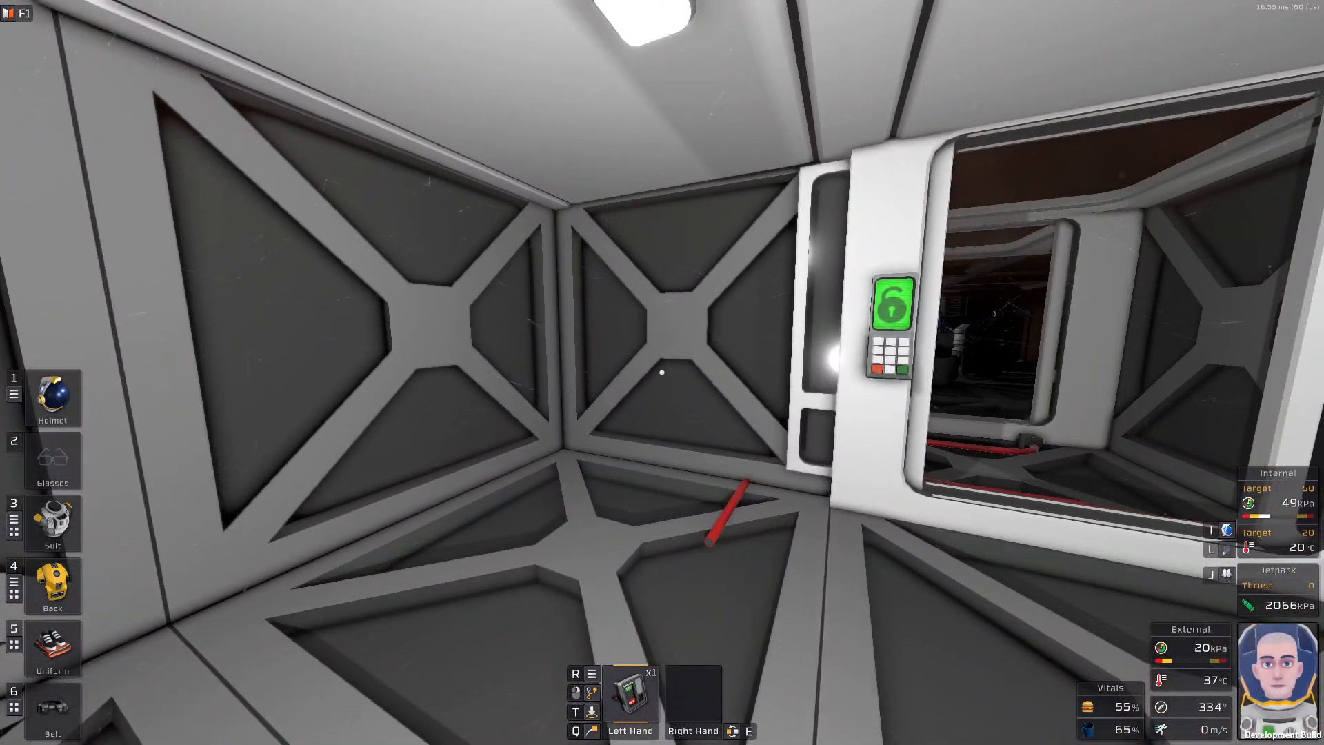
pyautogui.moveTo(663, 372)
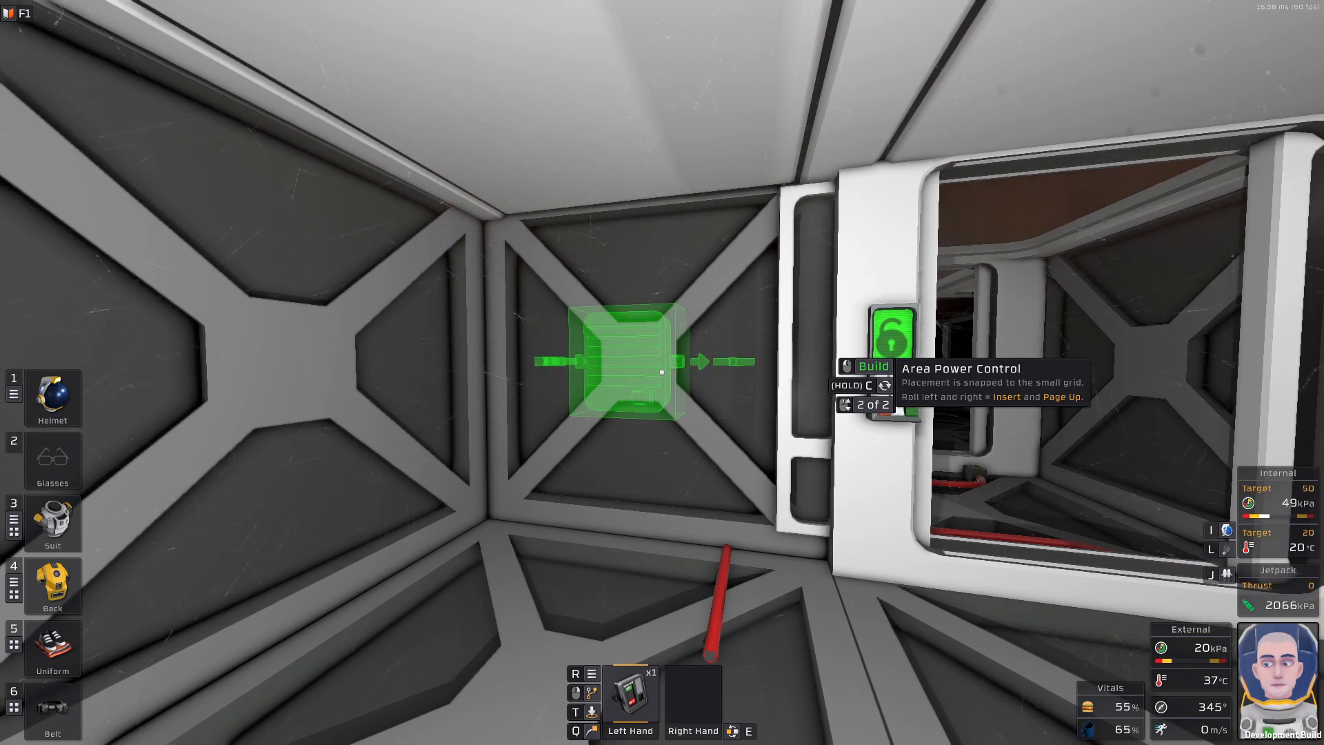
pyautogui.moveTo(663, 372)
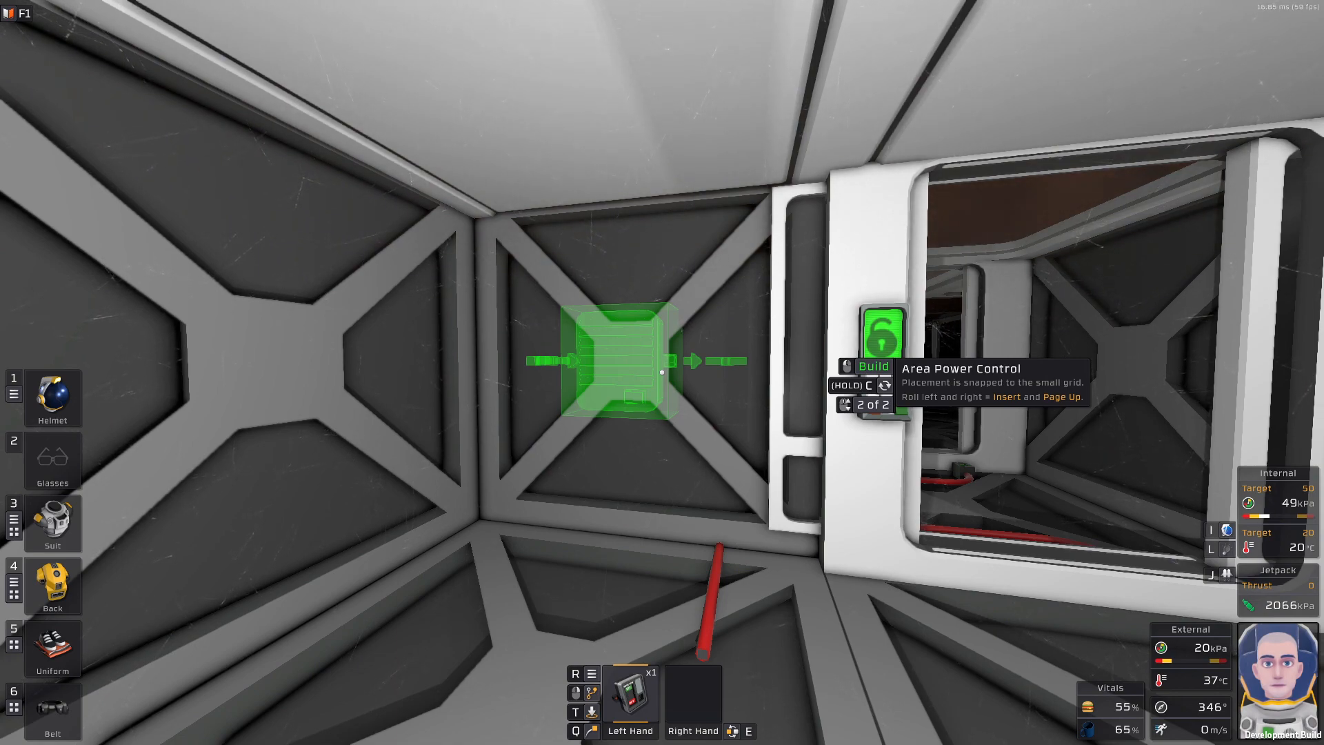
# - Mount the Area Power Control left of the airlock door and take the crowbar from the tool belt
pyautogui.click(617, 363)
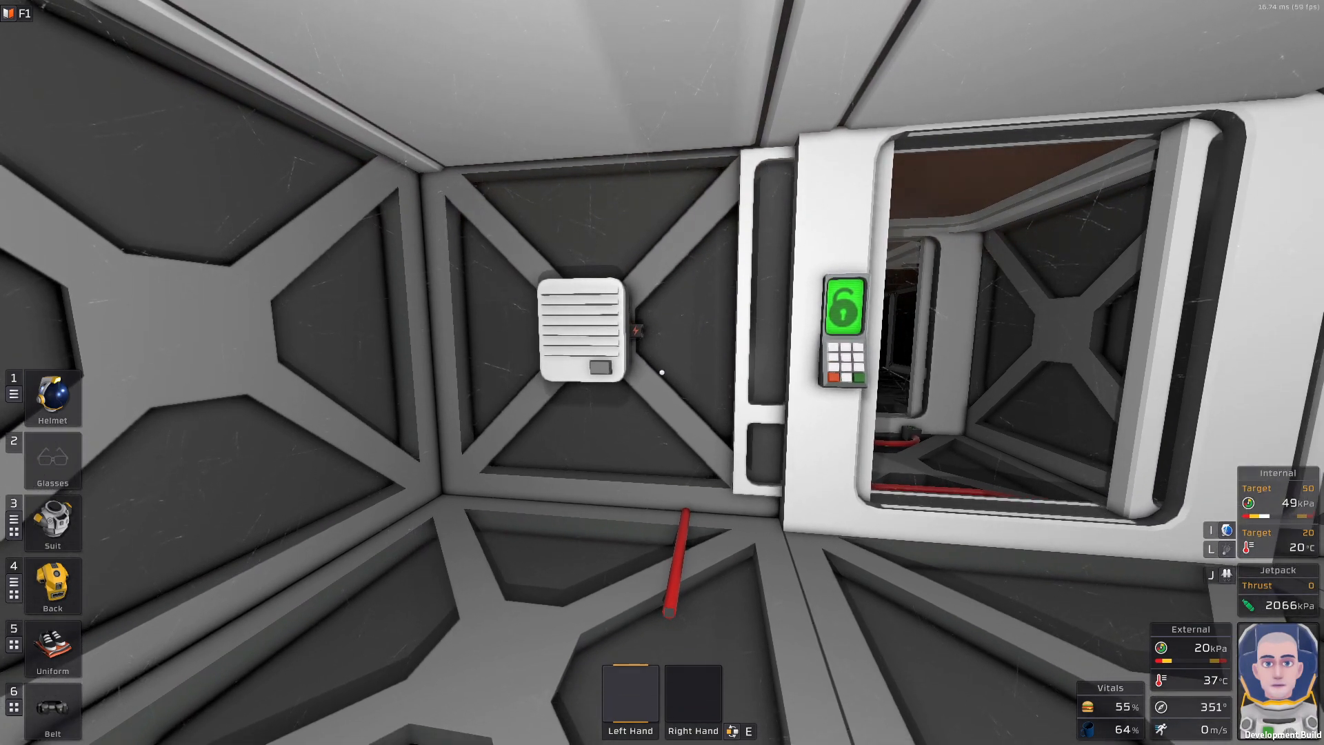
pyautogui.click(52, 709)
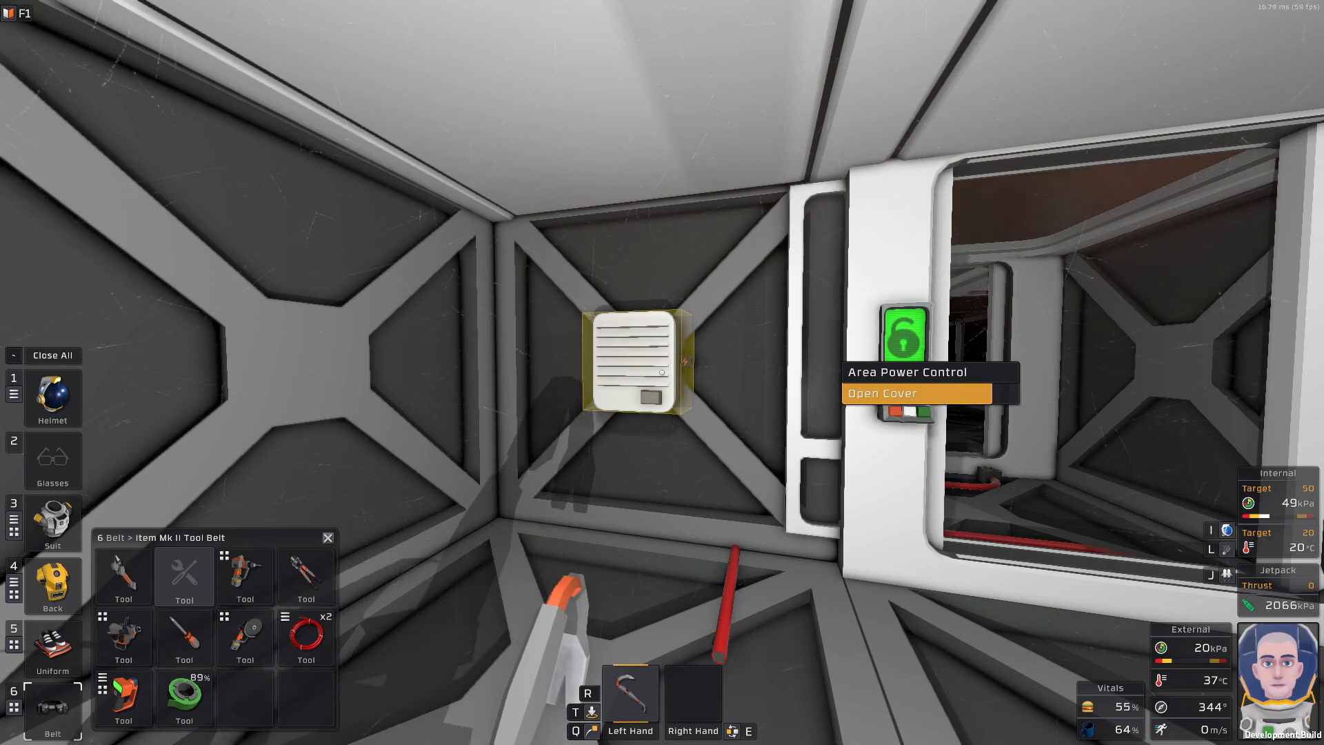
# - Pry open the APC cover and lay a heavy cable corner running down below it
pyautogui.click(881, 394)
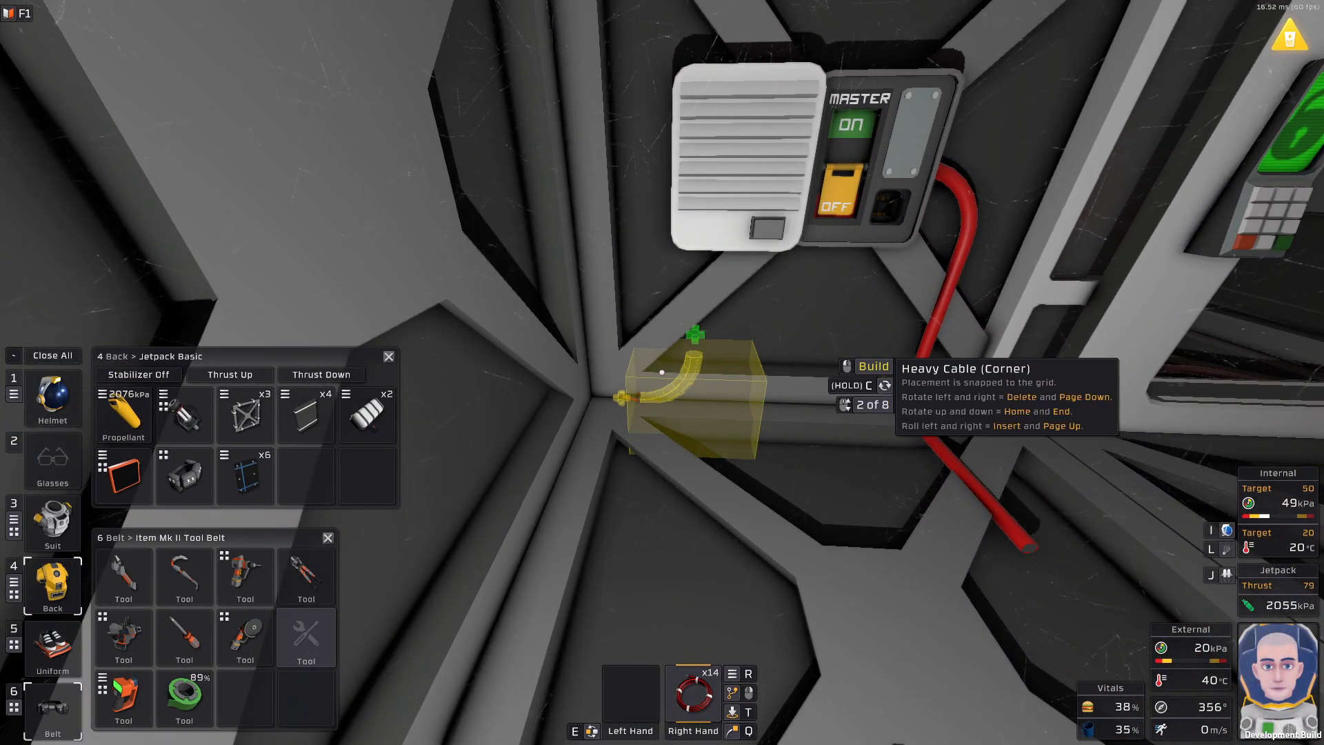
pyautogui.click(661, 372)
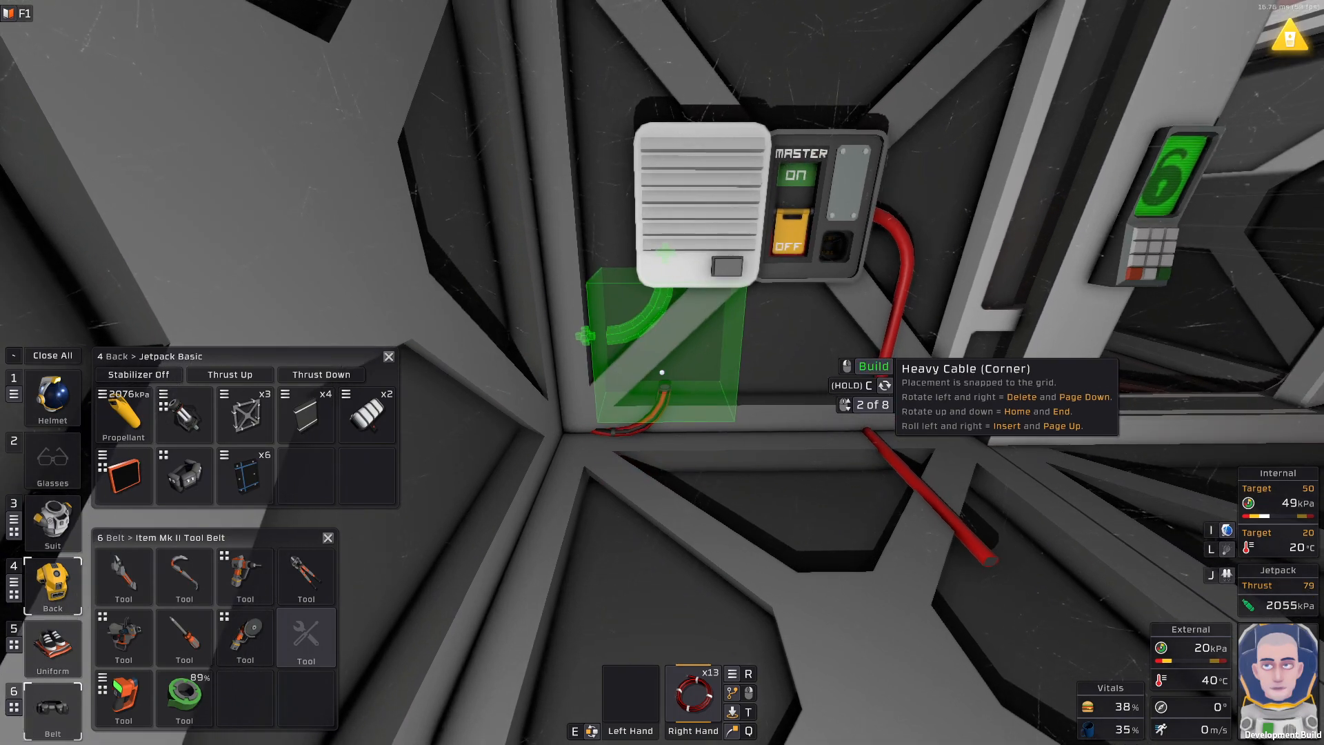
pyautogui.press('delete')
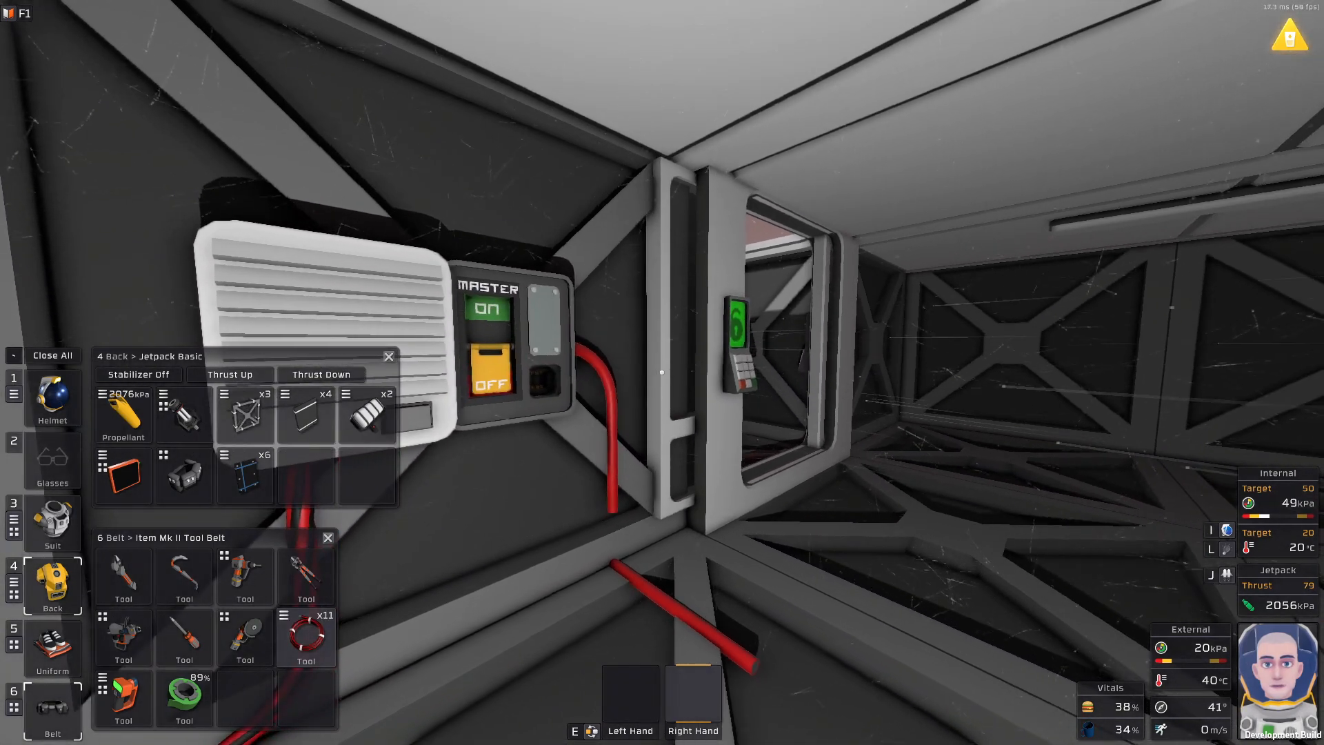
pyautogui.moveTo(662, 373)
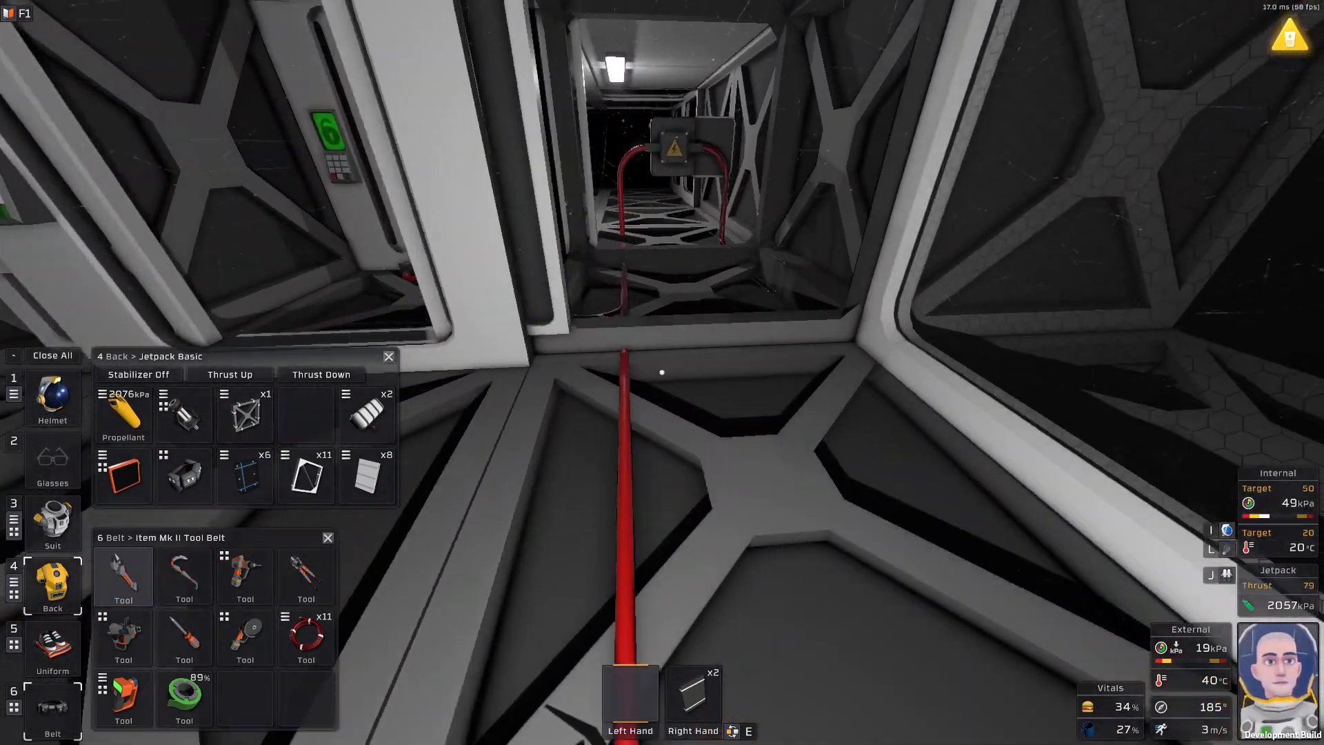
pyautogui.moveTo(662, 372)
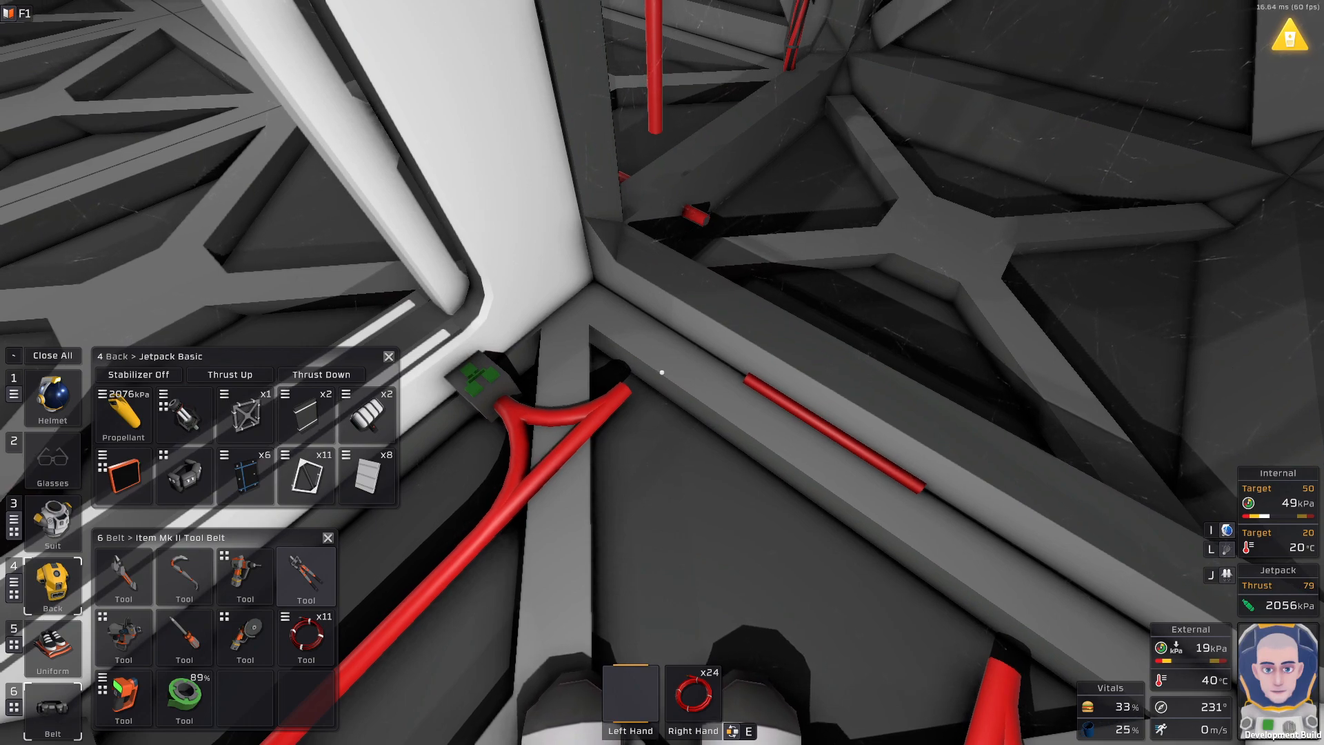
# - Lay a cable corner at the airlock wall junction, oriented to climb toward the wall box
pyautogui.click(306, 577)
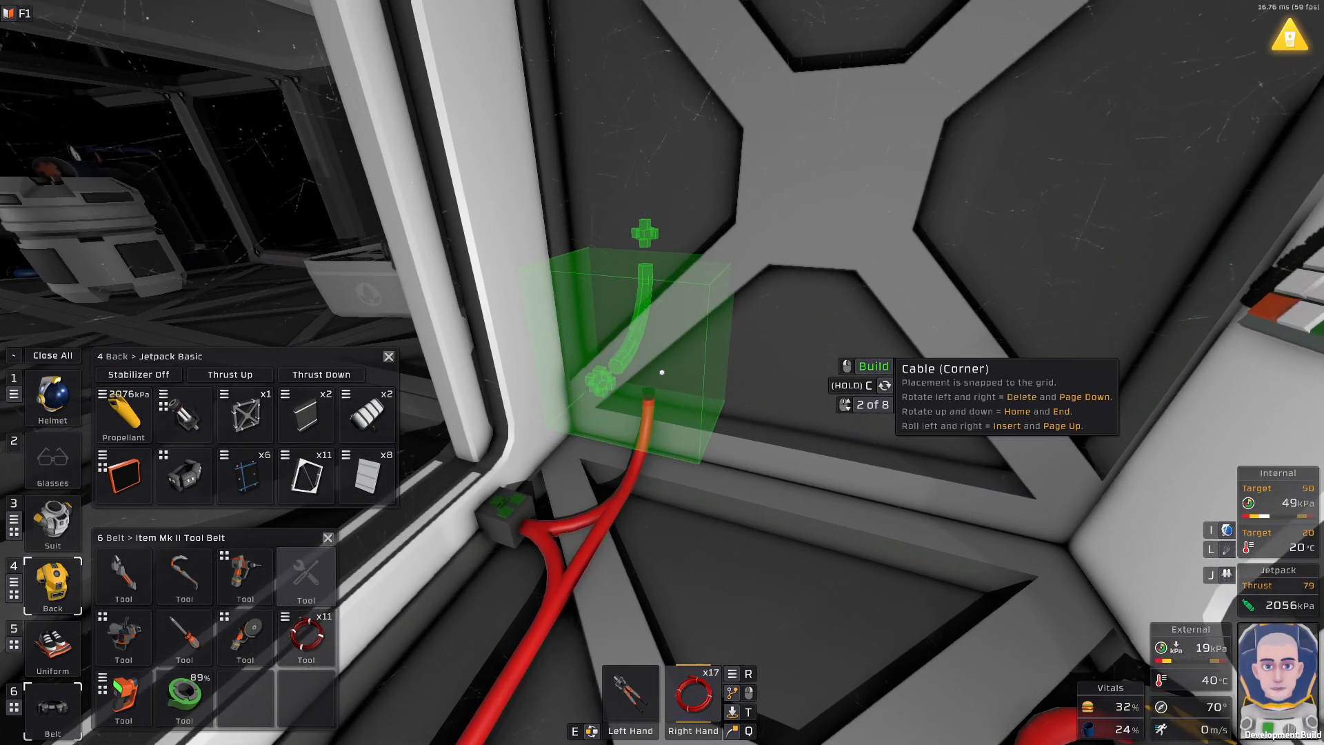
pyautogui.press('Delete')
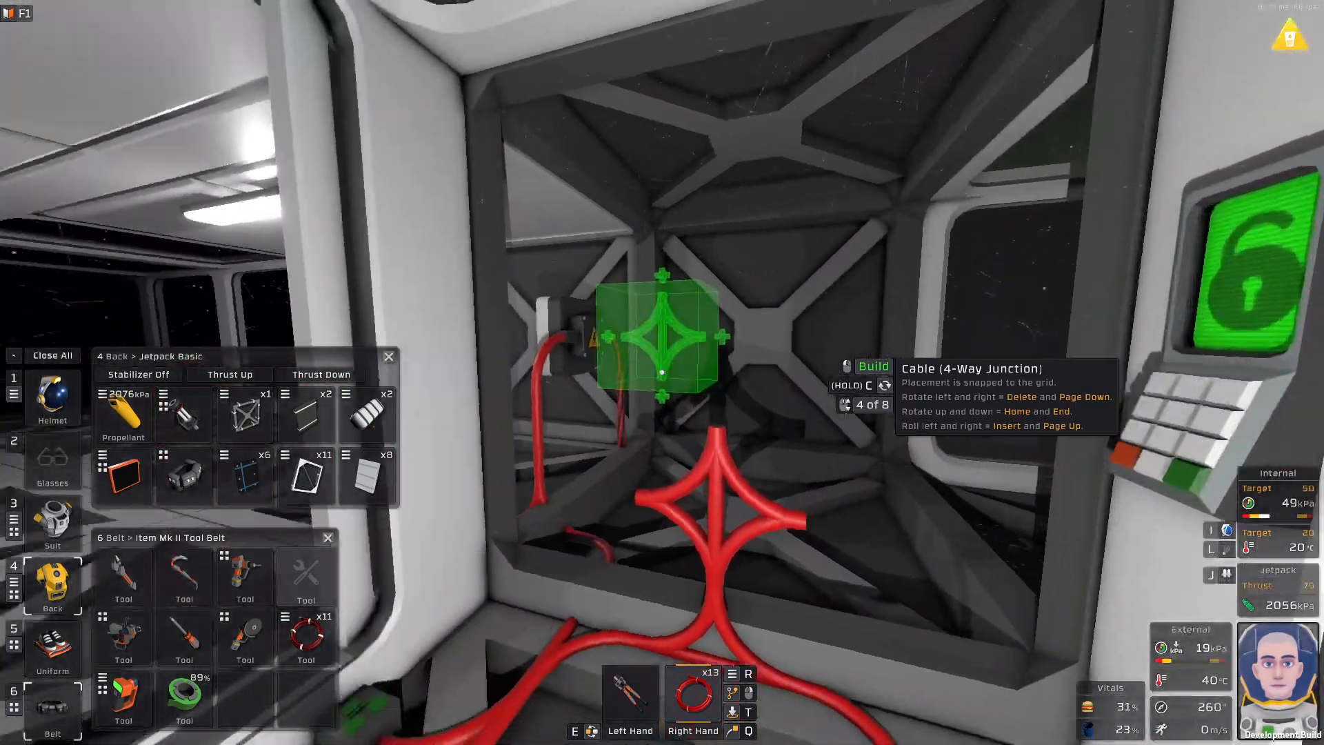
pyautogui.moveTo(662, 373)
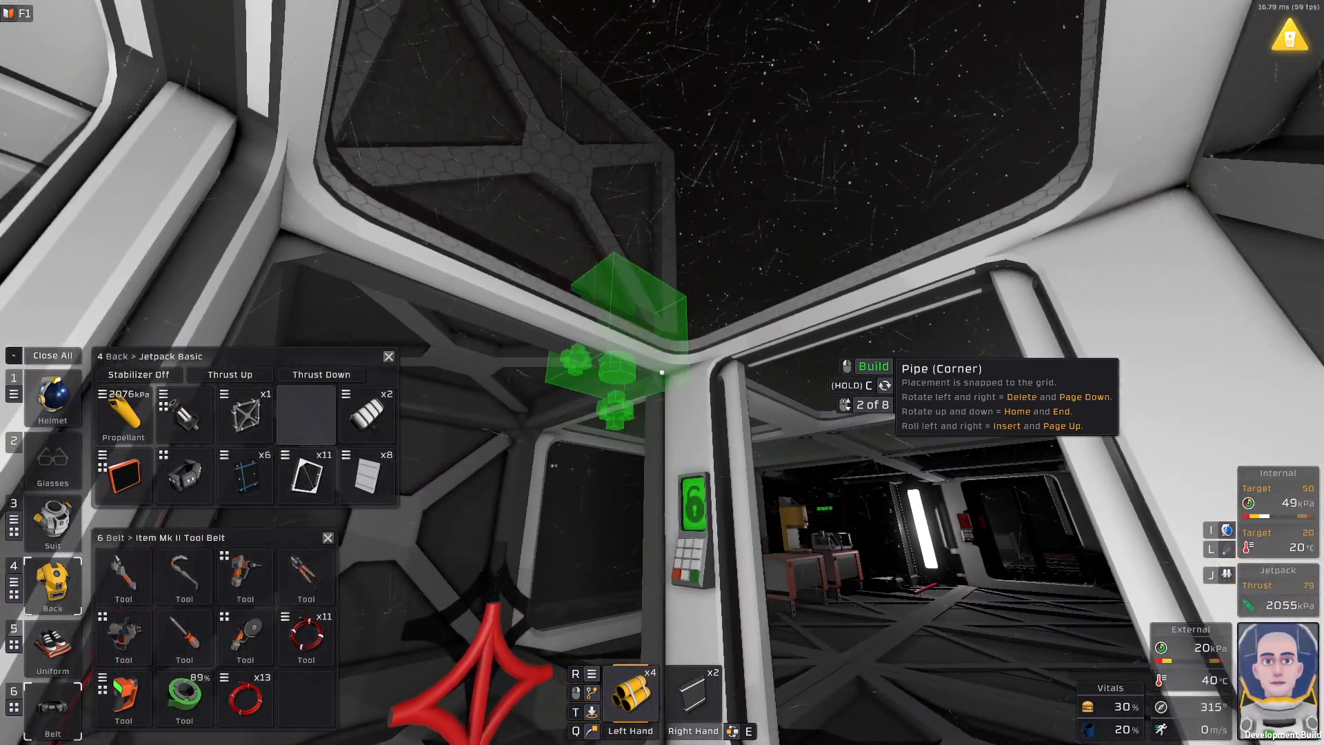
pyautogui.moveTo(663, 373)
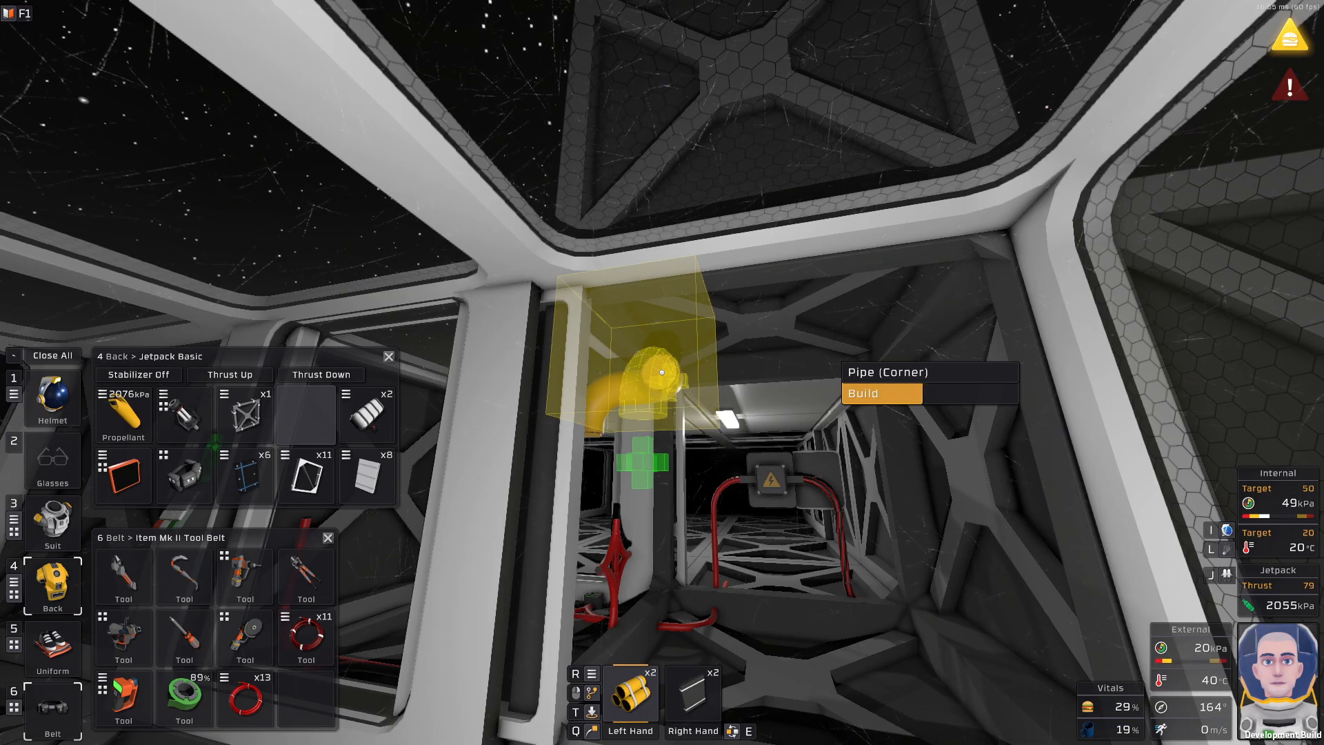
# - Build a pipe corner high in the airlock's corner next to the ceiling
pyautogui.click(863, 393)
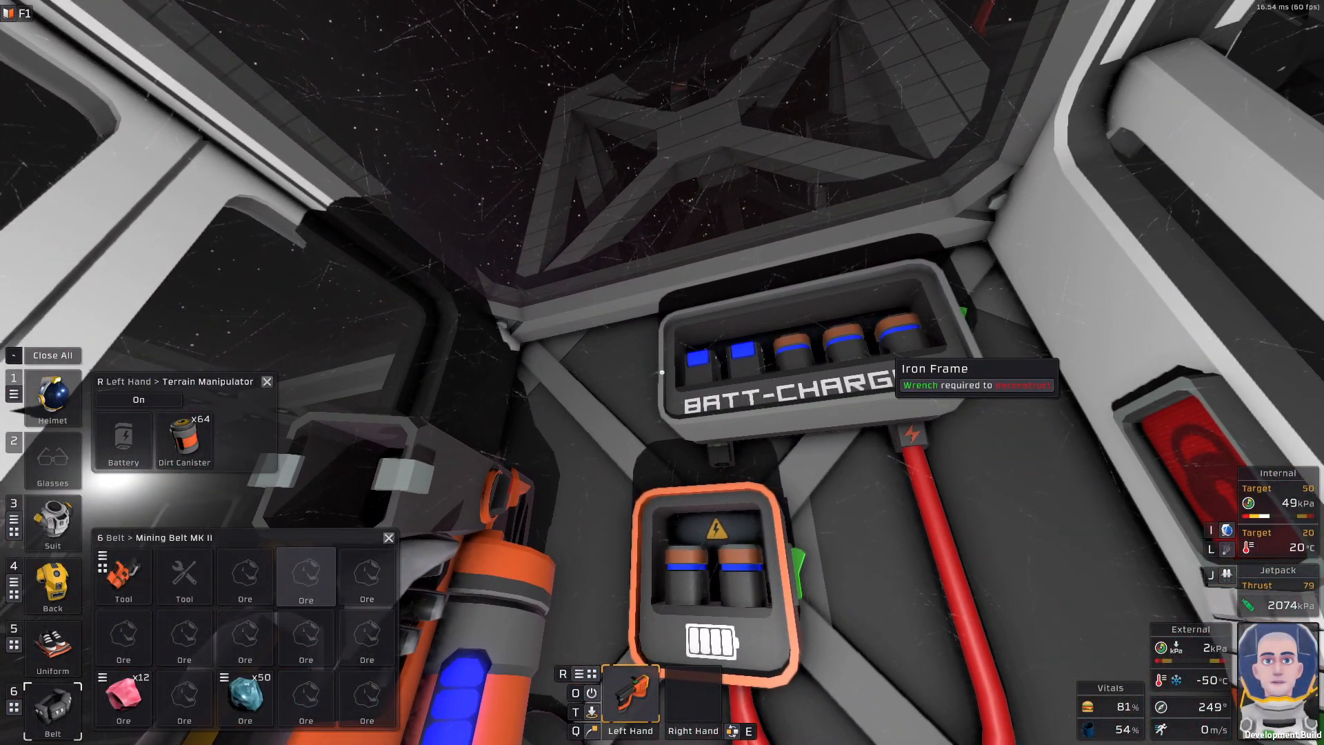
pyautogui.moveTo(892, 338)
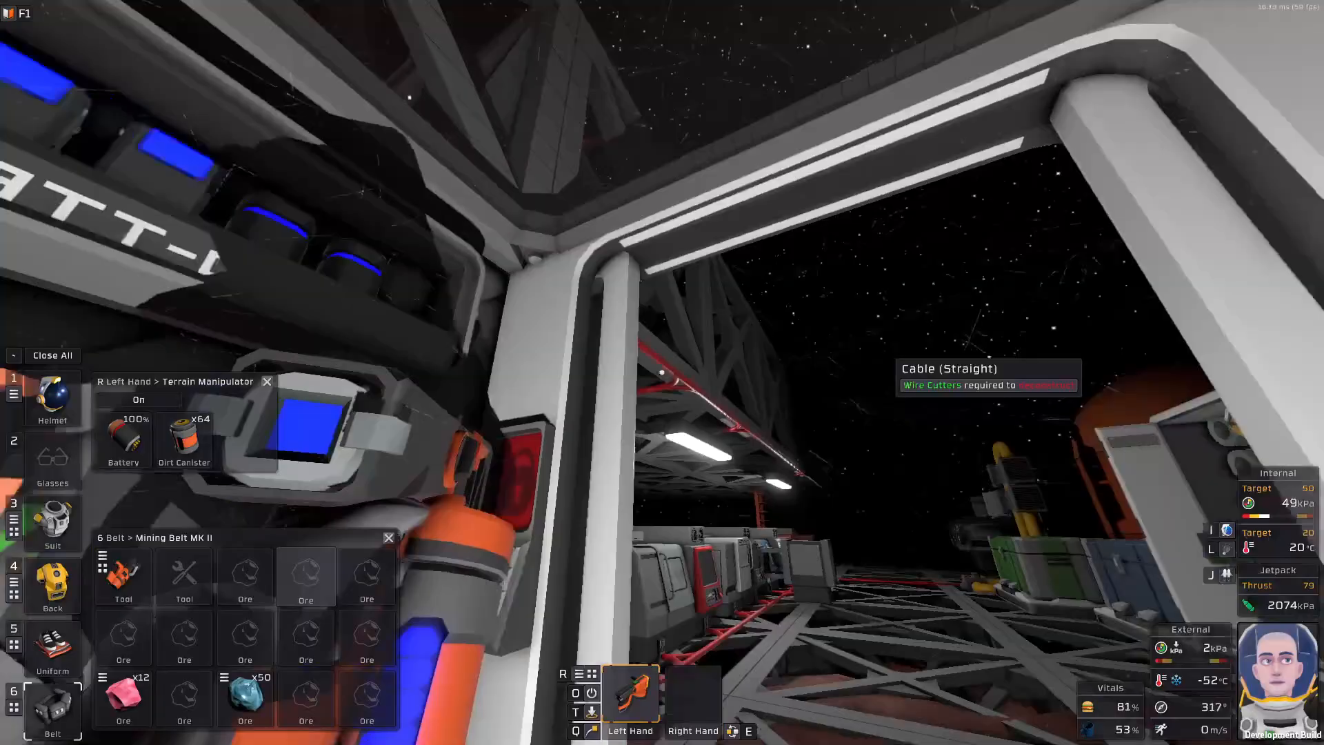
pyautogui.moveTo(662, 373)
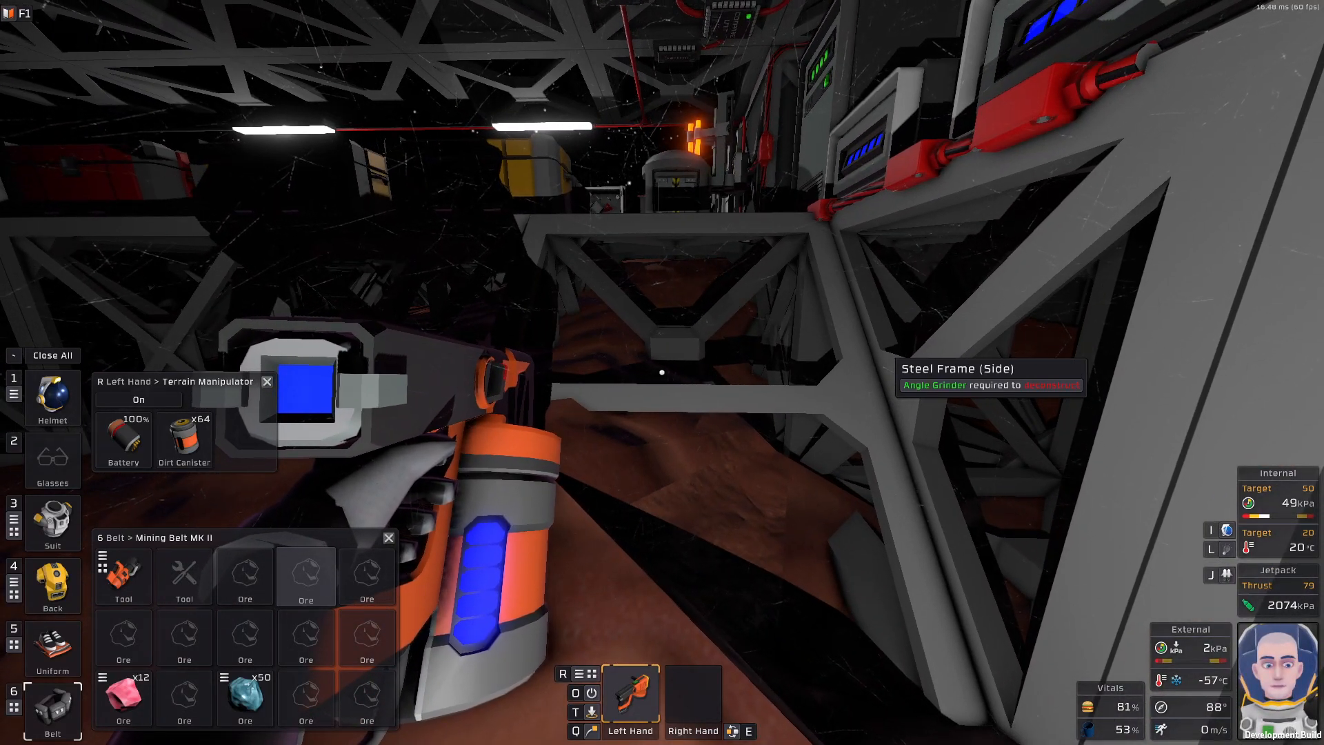
# - Pile dirt into a mound beside the steel frames with the Terrain Manipulator
pyautogui.click(268, 382)
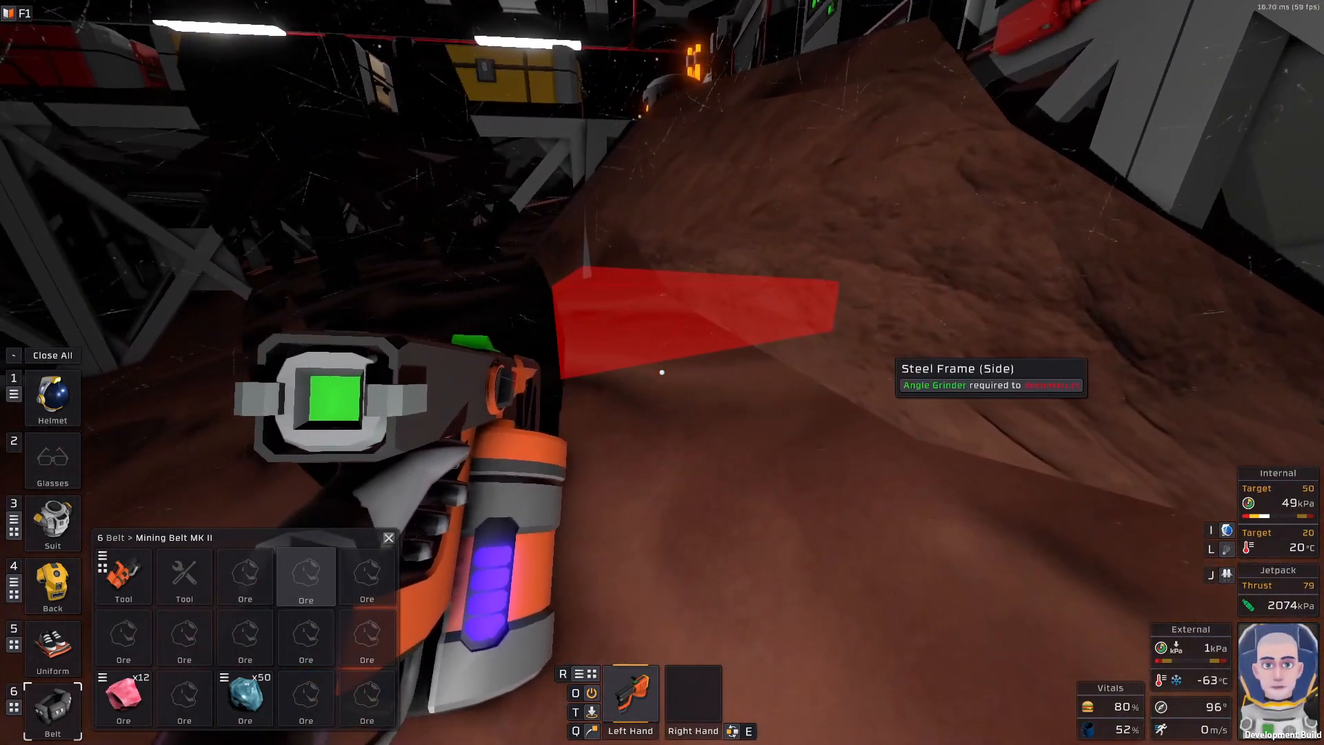
pyautogui.moveTo(663, 373)
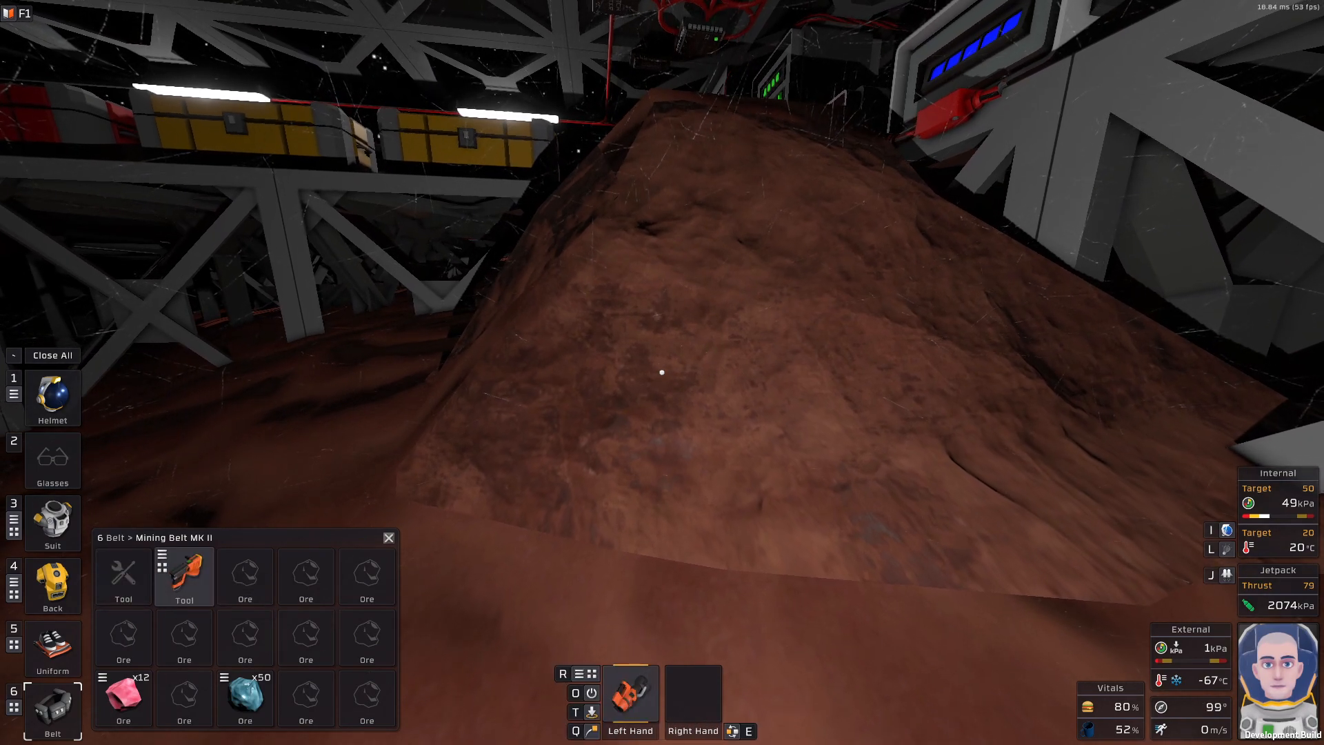
pyautogui.moveTo(662, 372)
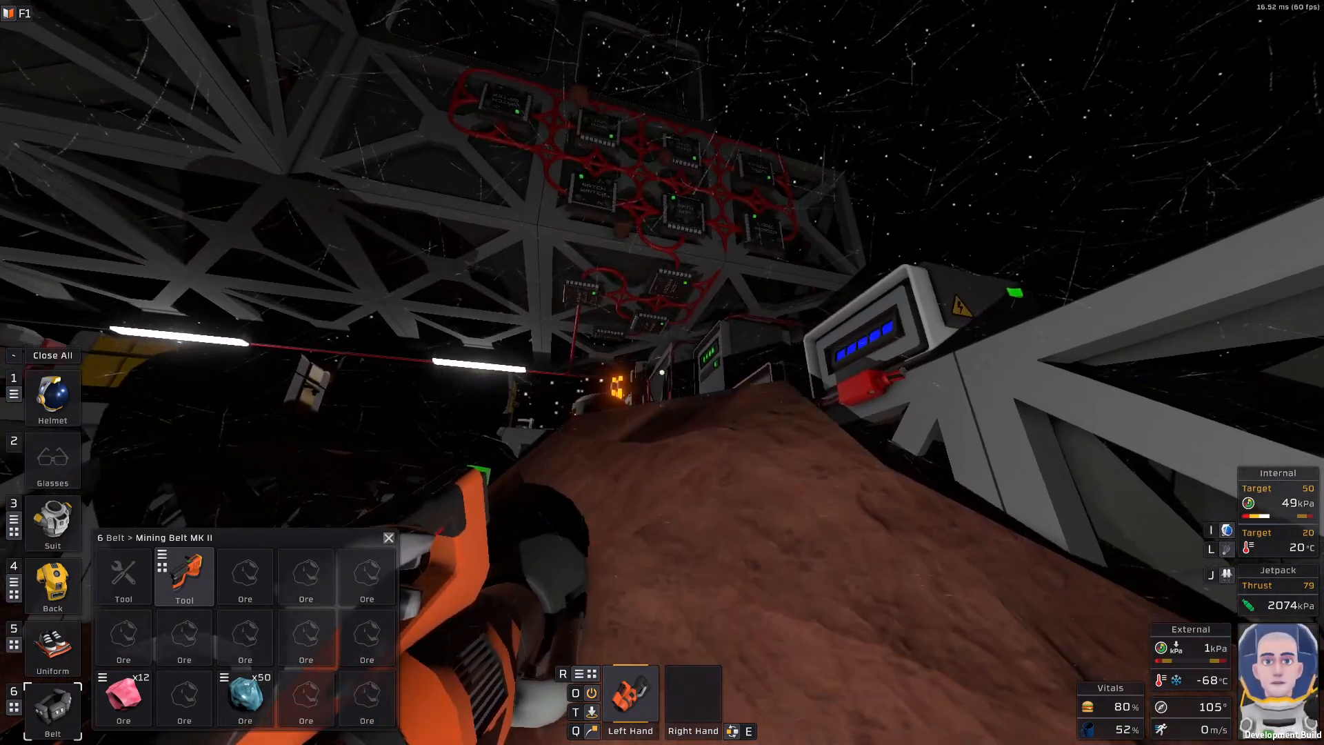
pyautogui.moveTo(662, 373)
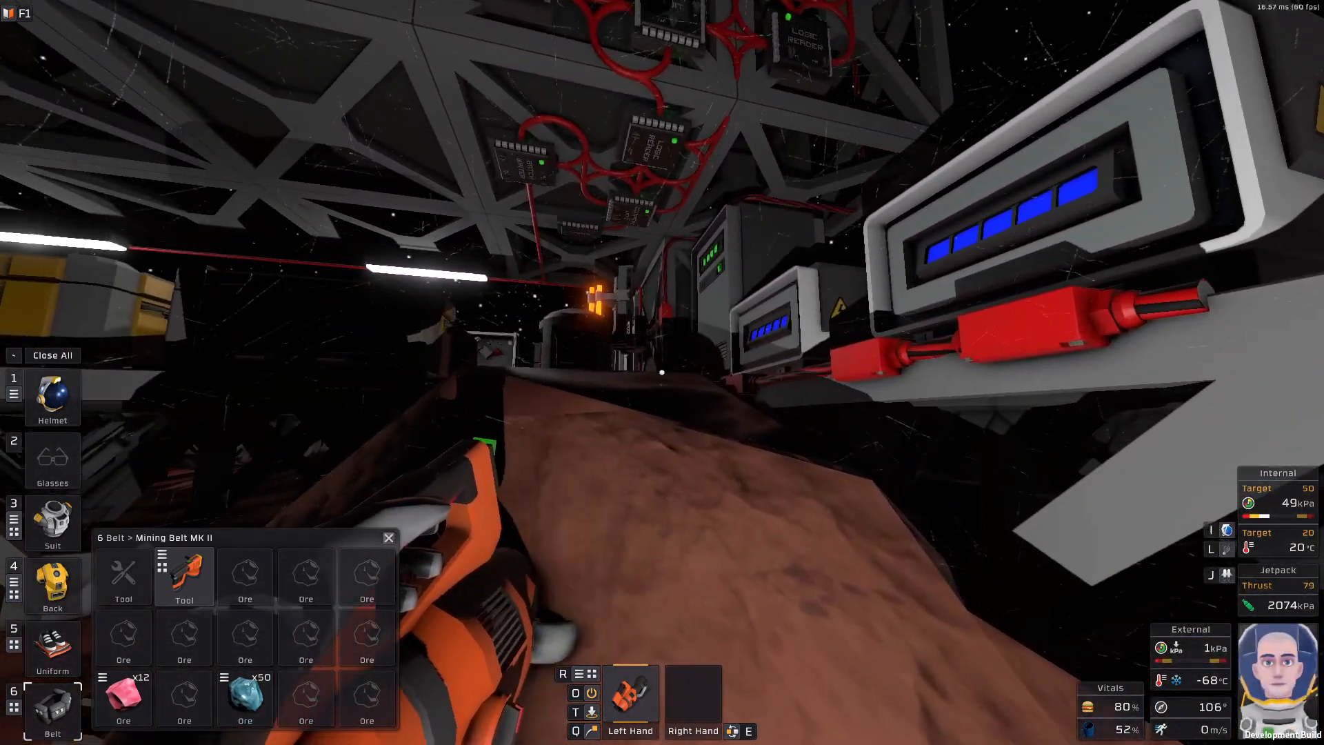
pyautogui.moveTo(662, 371)
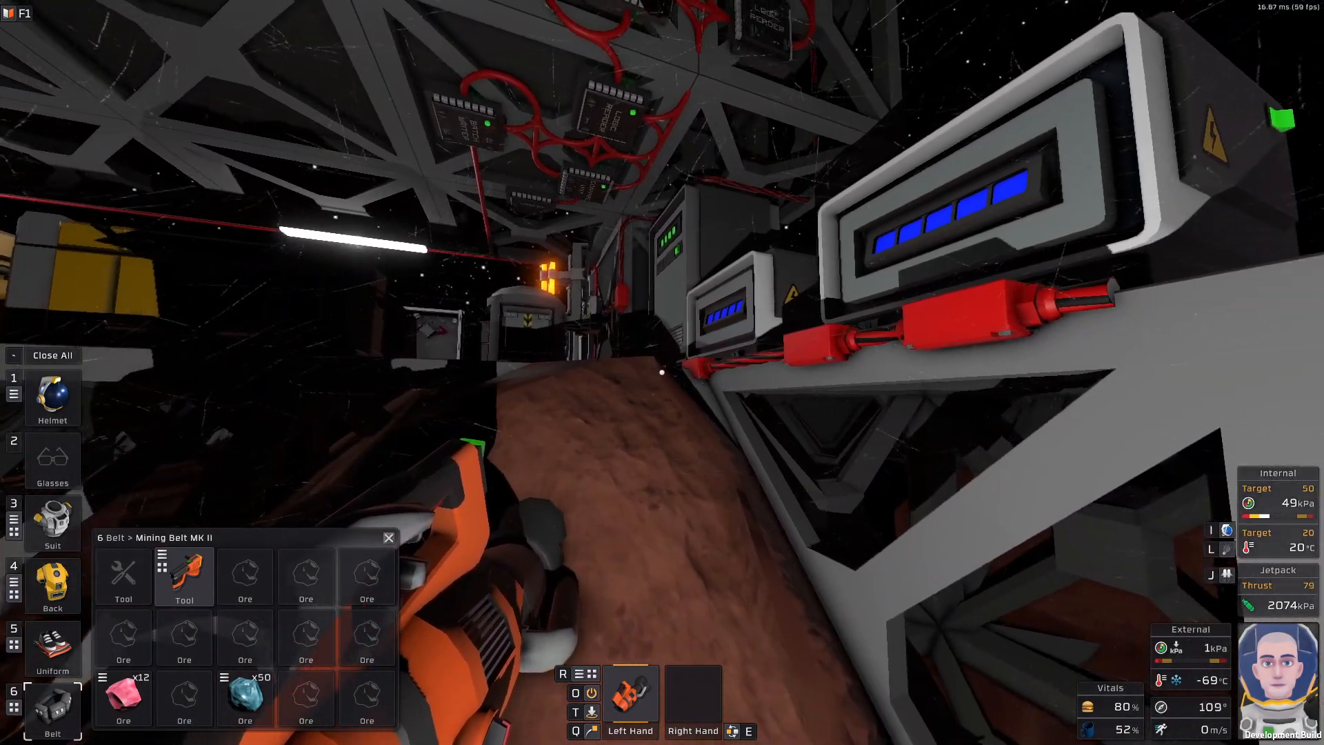
pyautogui.moveTo(662, 372)
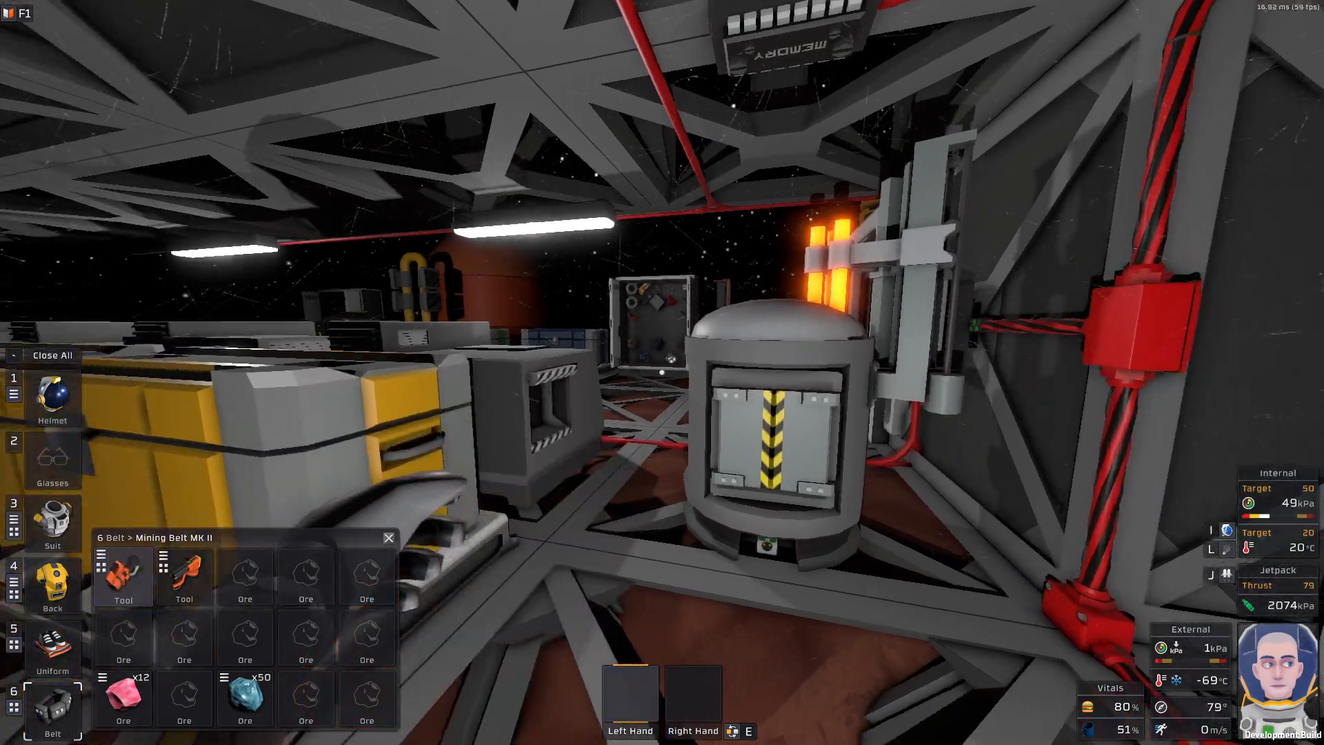
pyautogui.moveTo(662, 371)
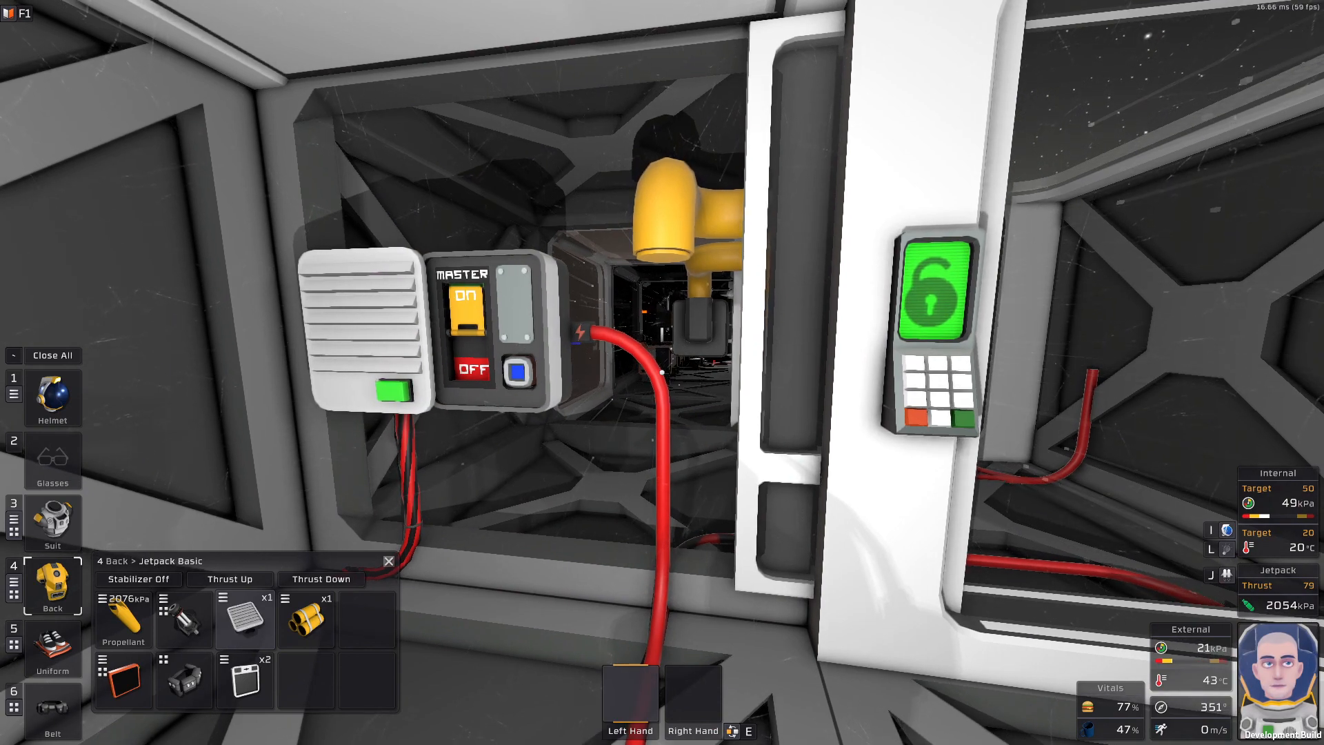
# - Take the heavy cable coil from the tool belt beside the APC
pyautogui.click(52, 709)
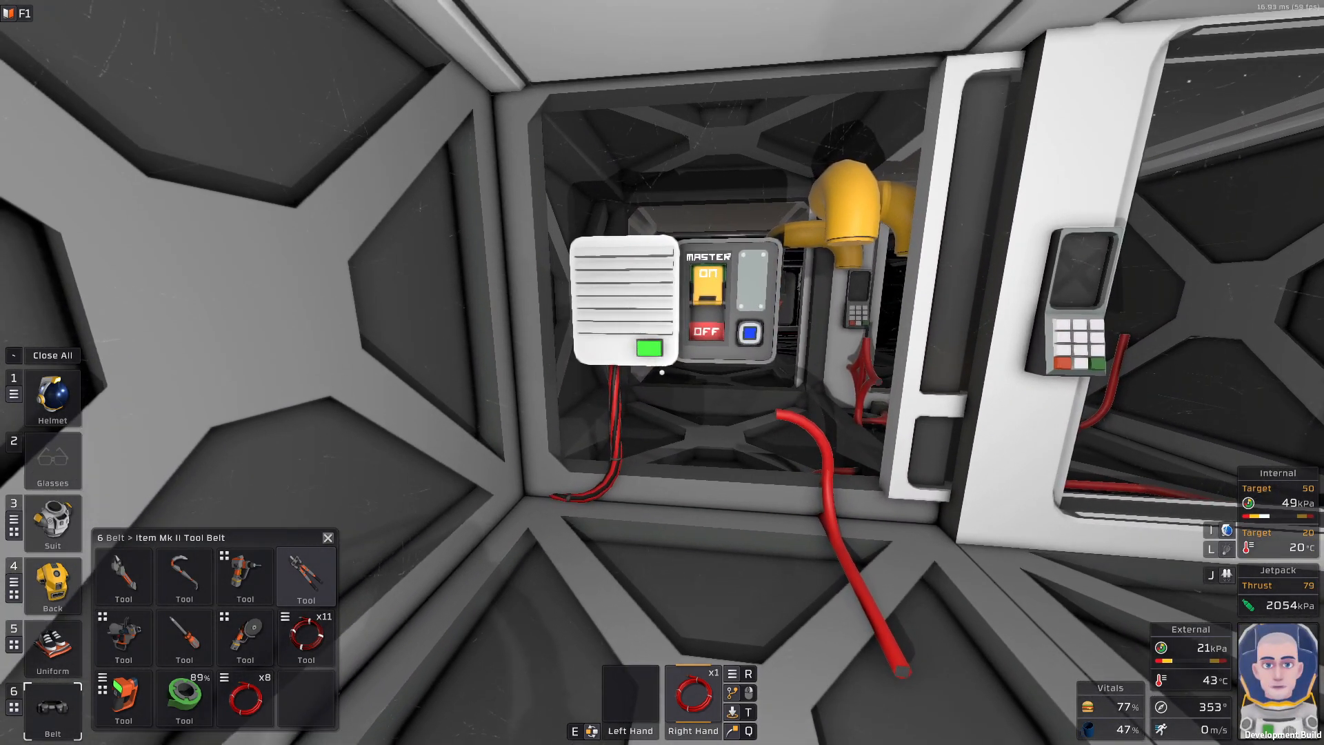
pyautogui.moveTo(662, 372)
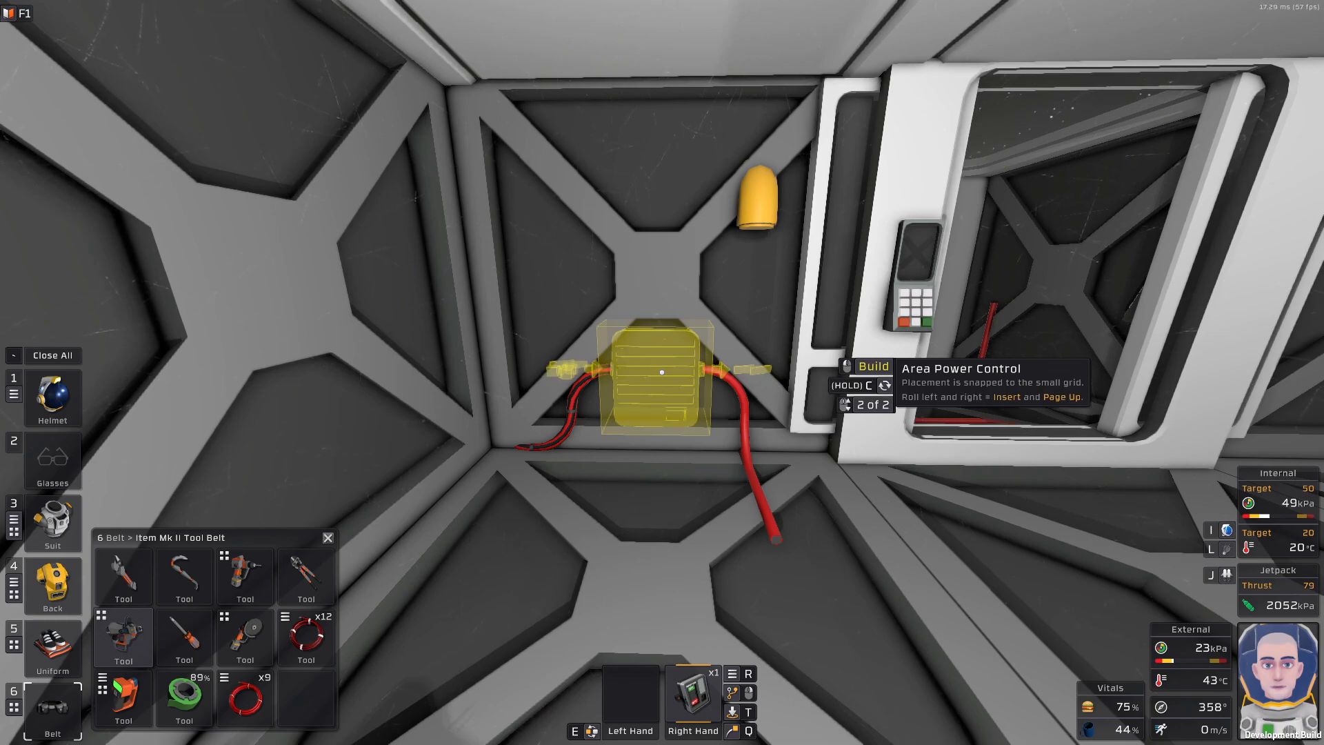
# - Rebuild the Area Power Control on the wall next to the door, joined to the red cable
pyautogui.click(661, 371)
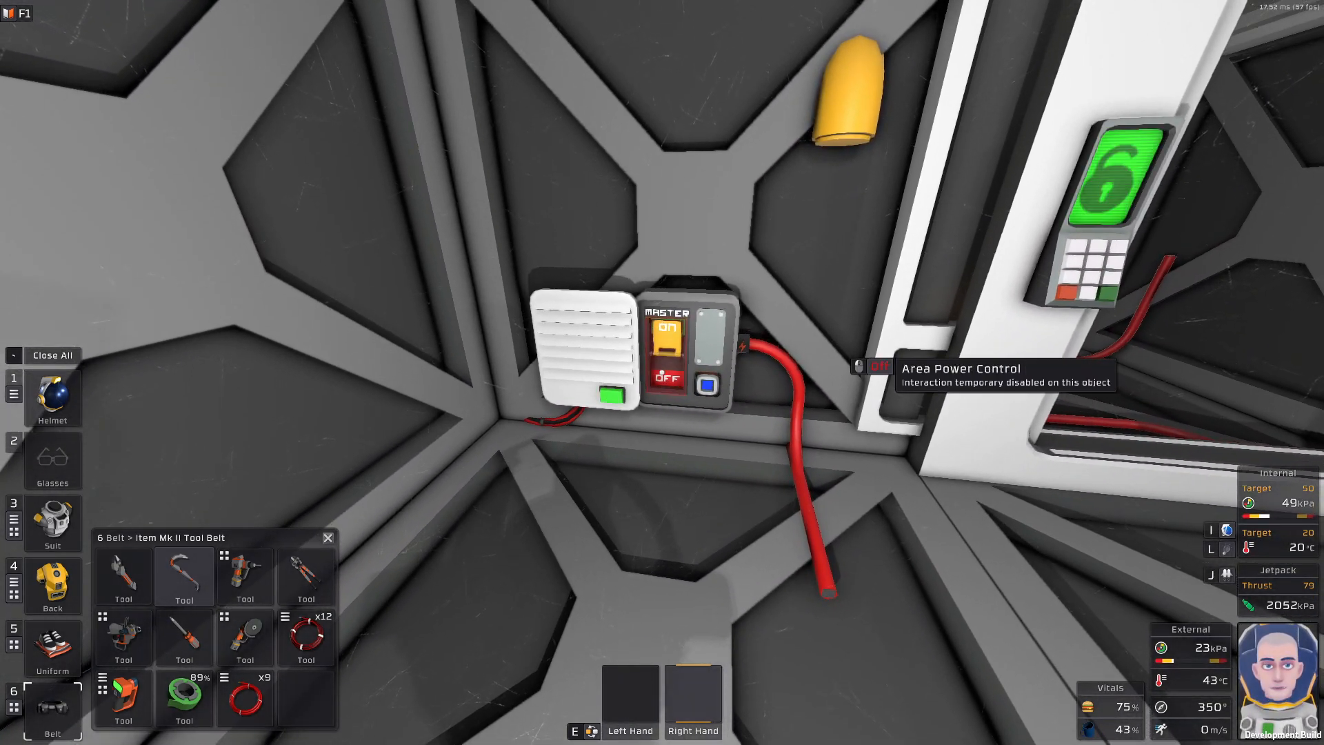
pyautogui.moveTo(663, 373)
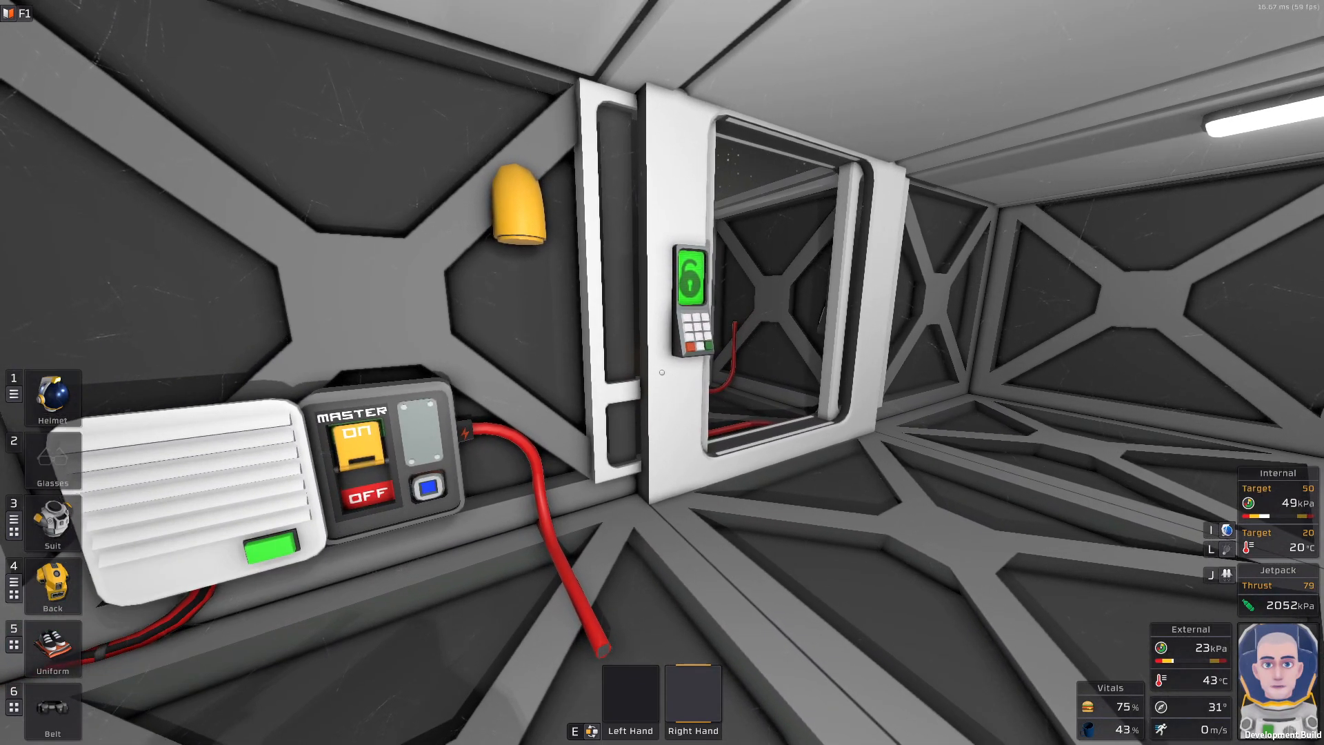
# - Move into the adjoining room and face the stack of six glass sheets
pyautogui.click(51, 583)
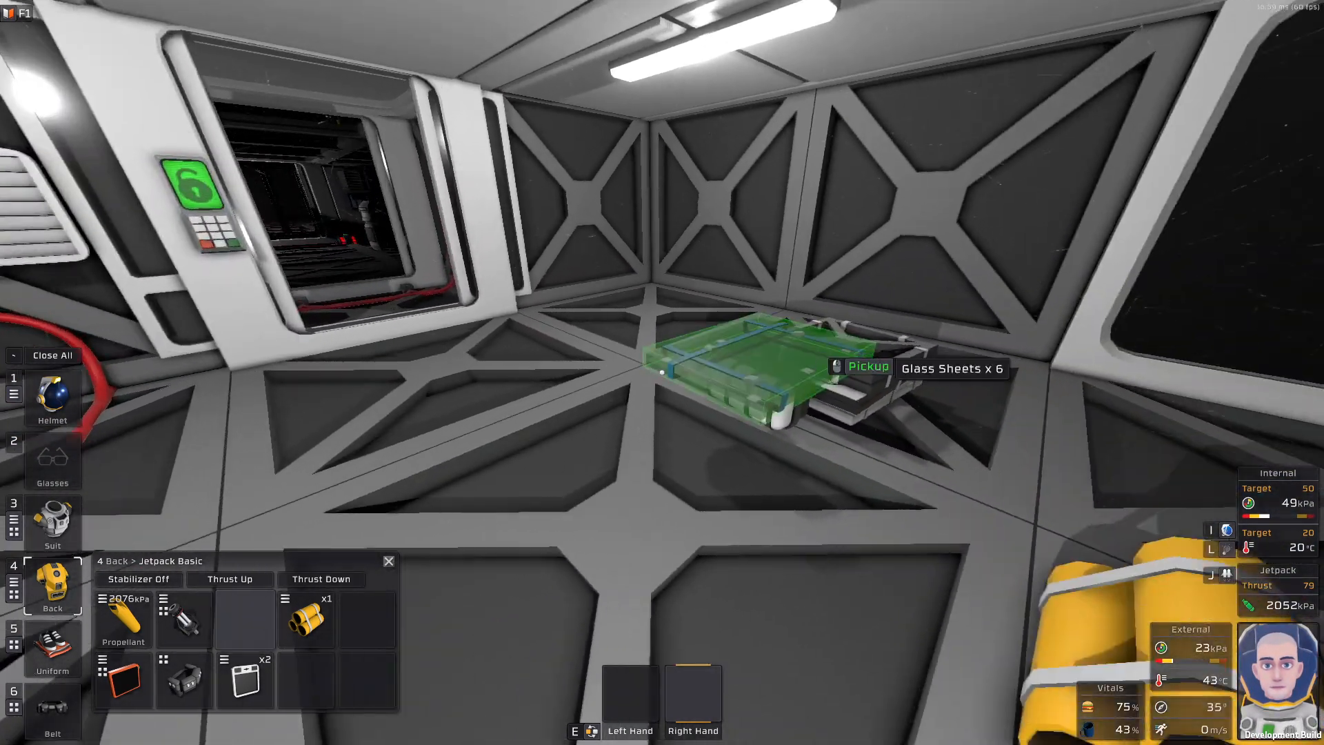
pyautogui.moveTo(663, 373)
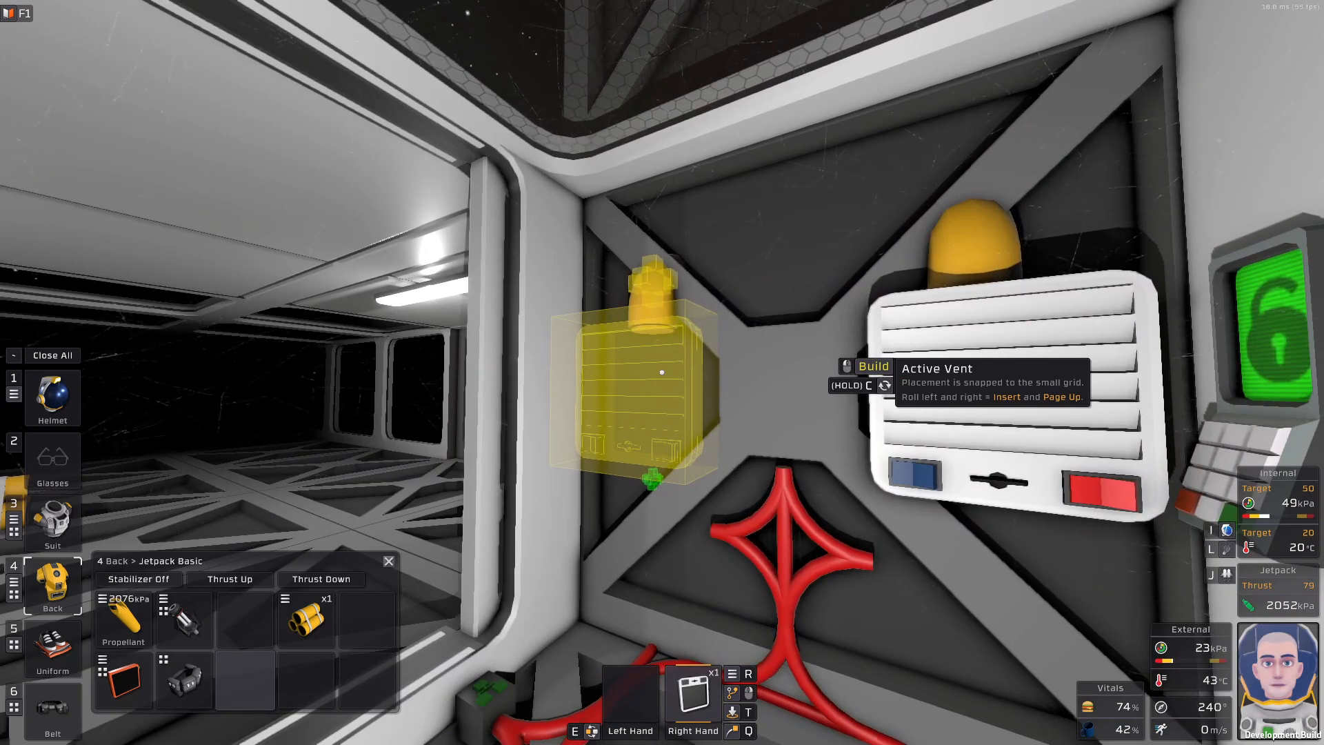
# - Mount a second active vent beside the first and lay a corner cable below the vents
pyautogui.click(634, 371)
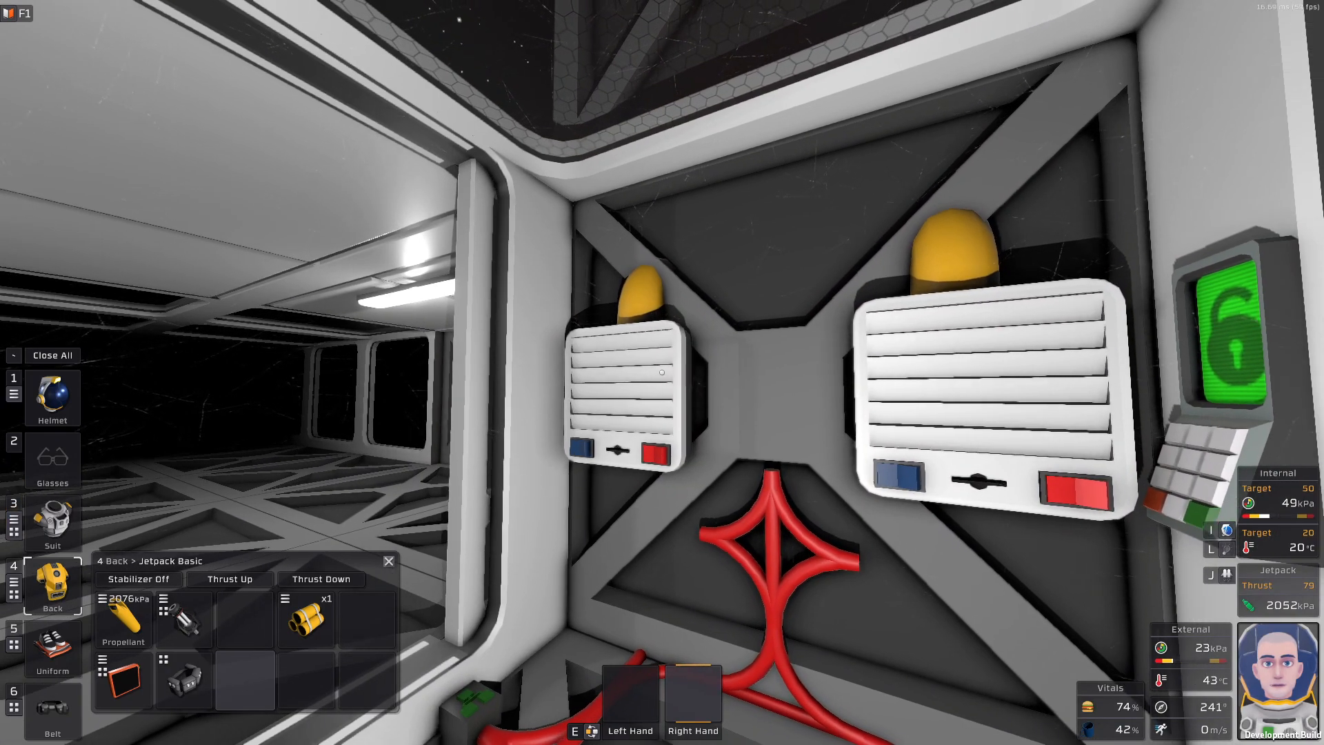
pyautogui.moveTo(662, 373)
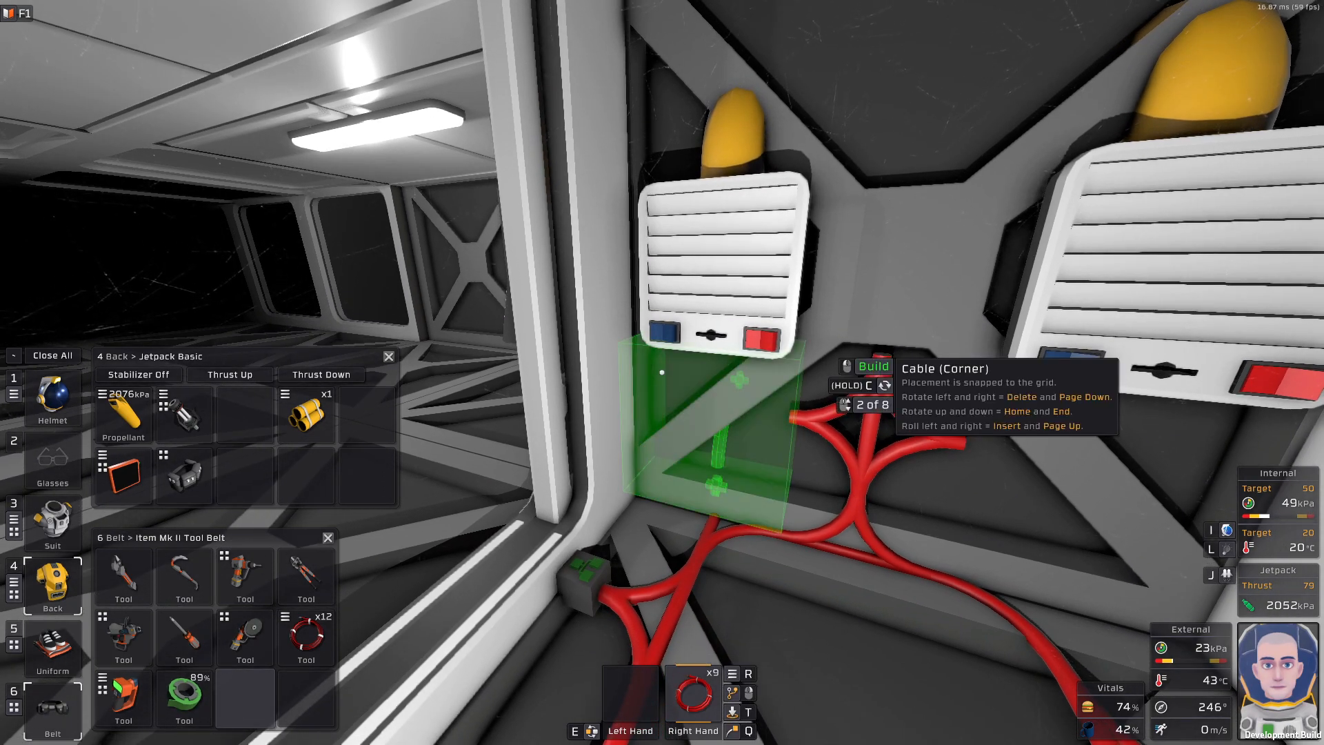
pyautogui.click(718, 422)
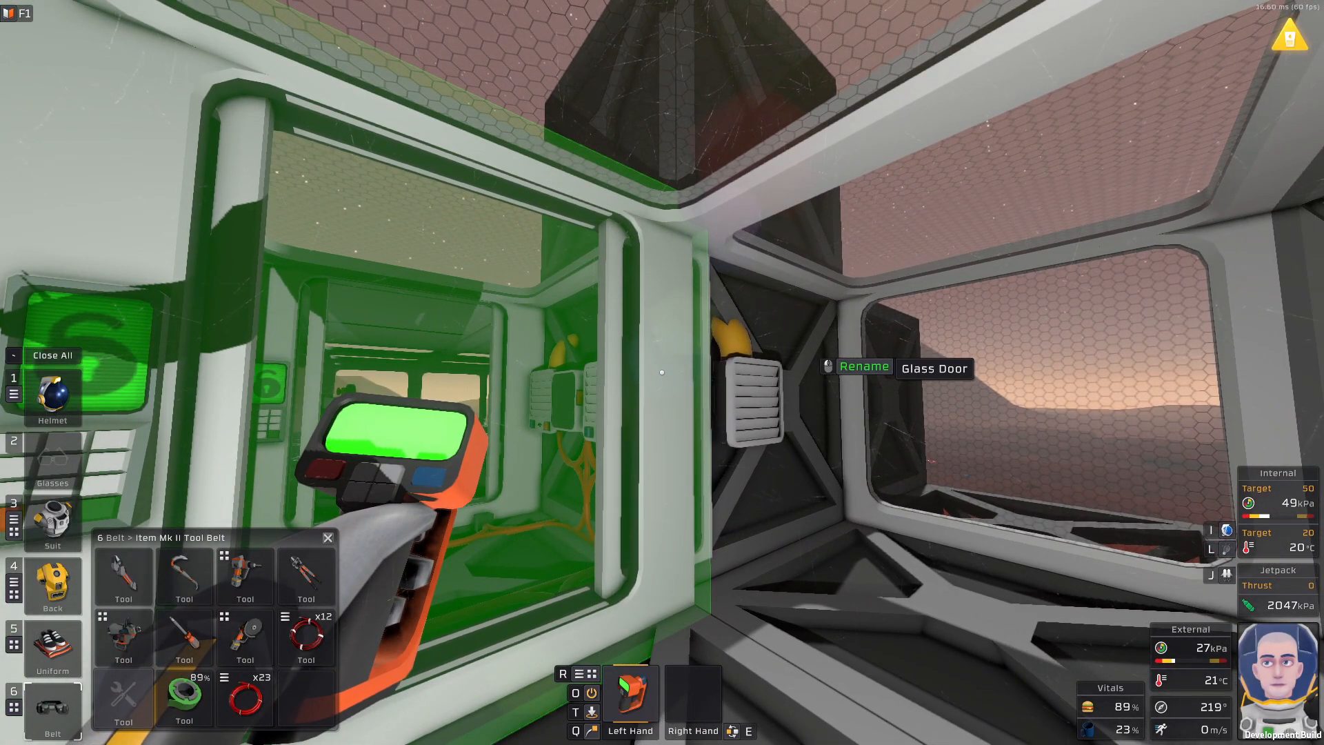
# - Rename the two glass doors with '- PR Outer' and '- PR -' suffixes using the Labeller
pyautogui.click(864, 367)
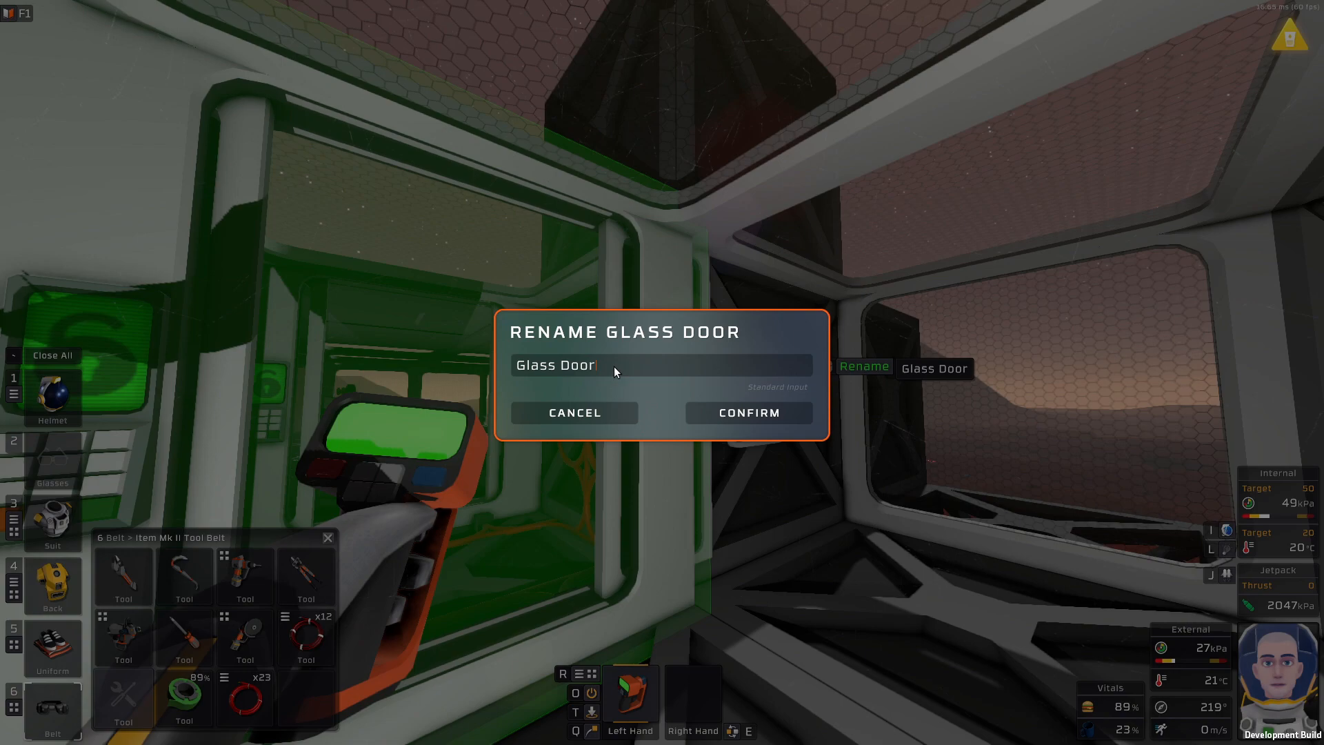
pyautogui.write('-')
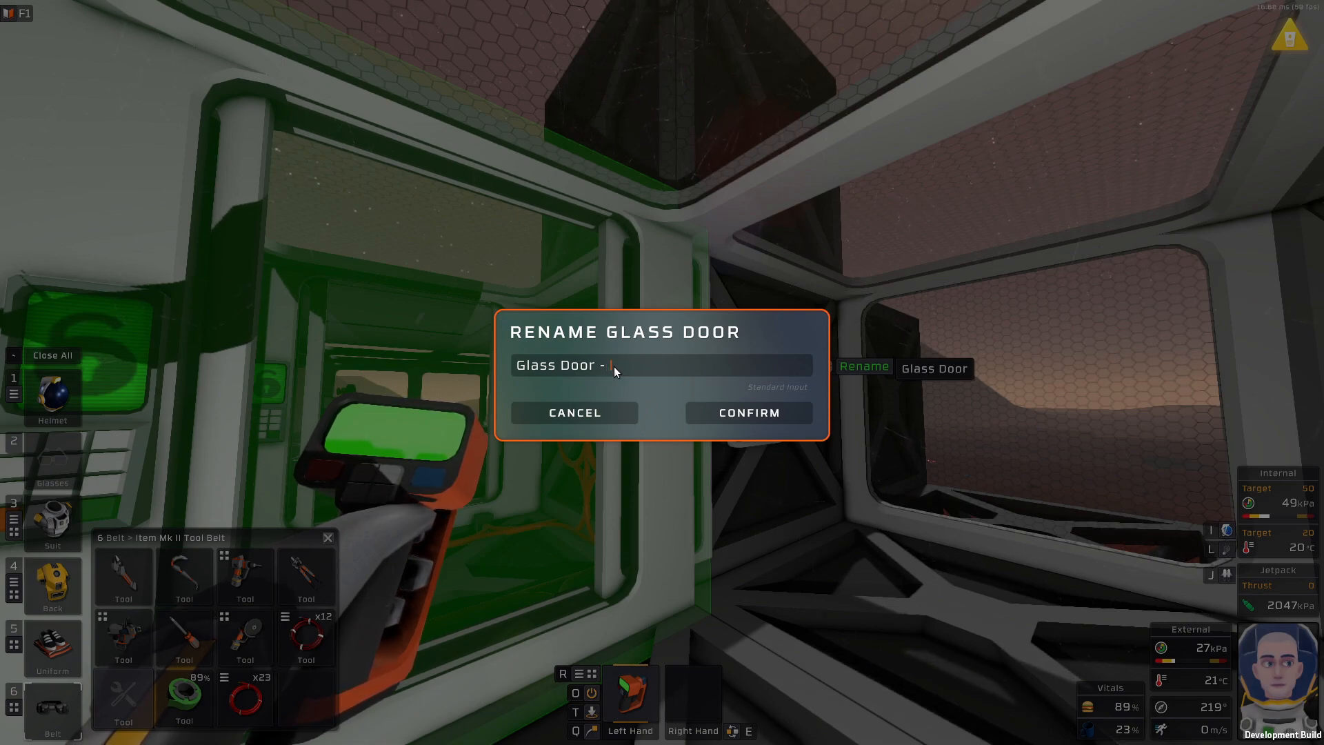
pyautogui.write('P')
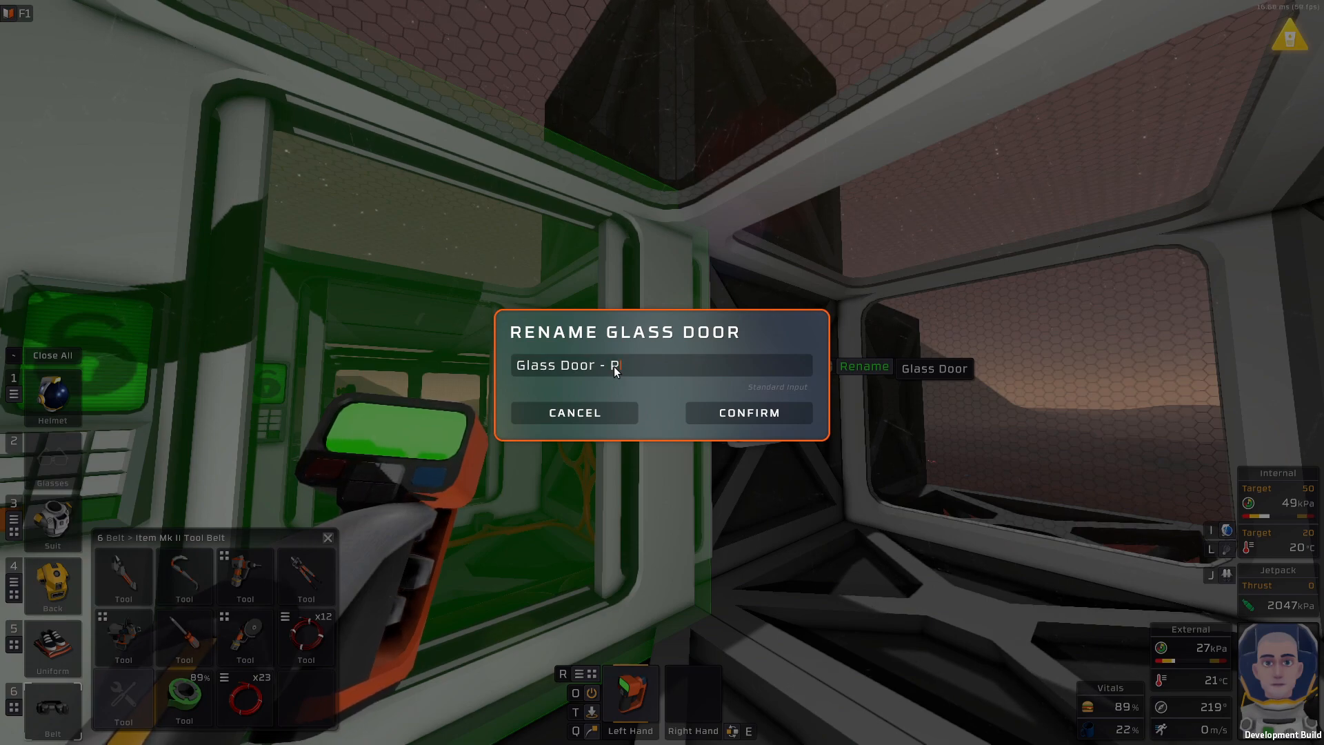
pyautogui.write('R Ou')
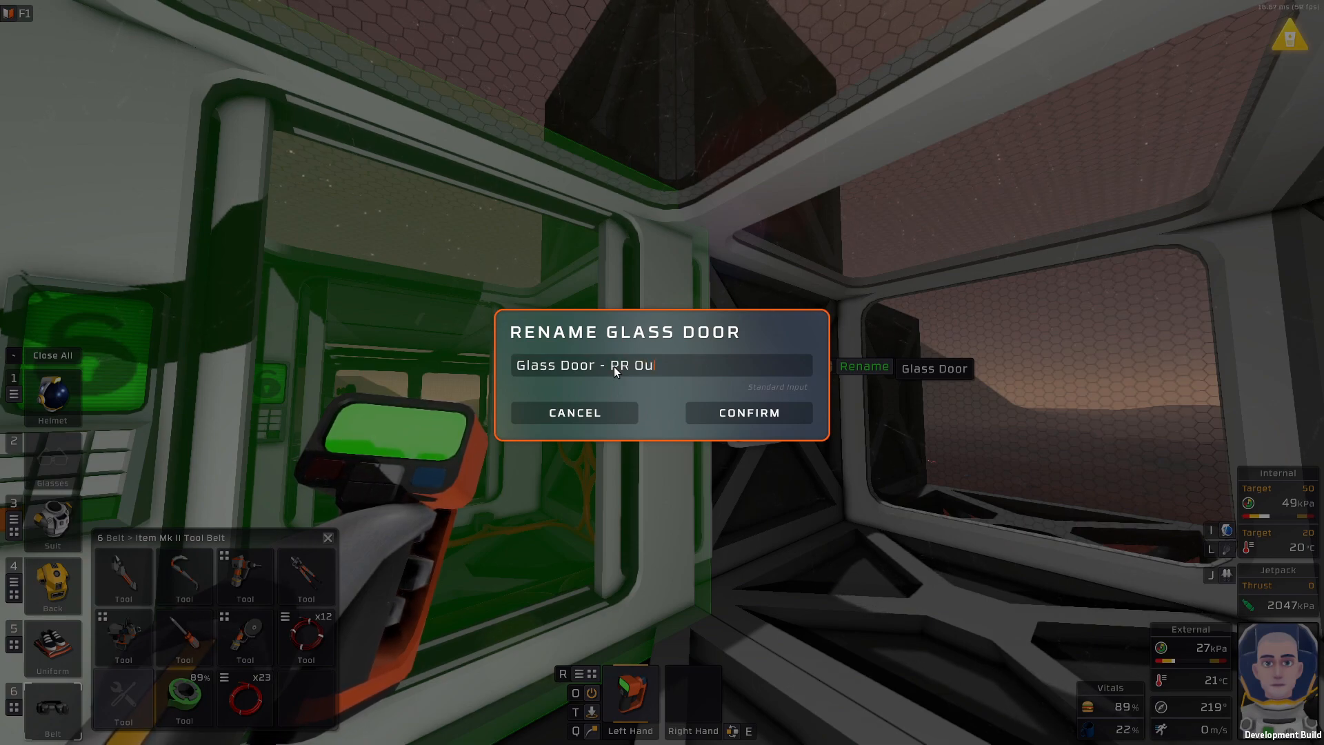
pyautogui.write('ter')
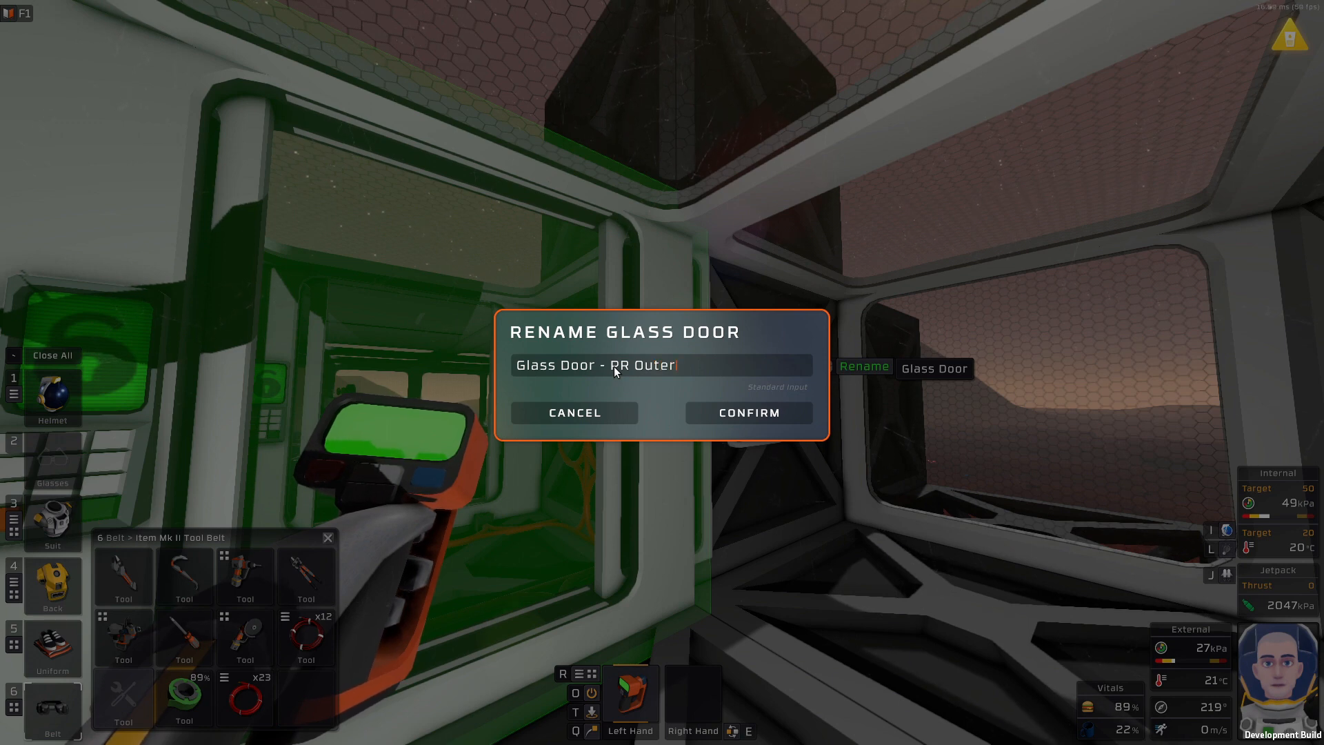
pyautogui.moveTo(746, 413)
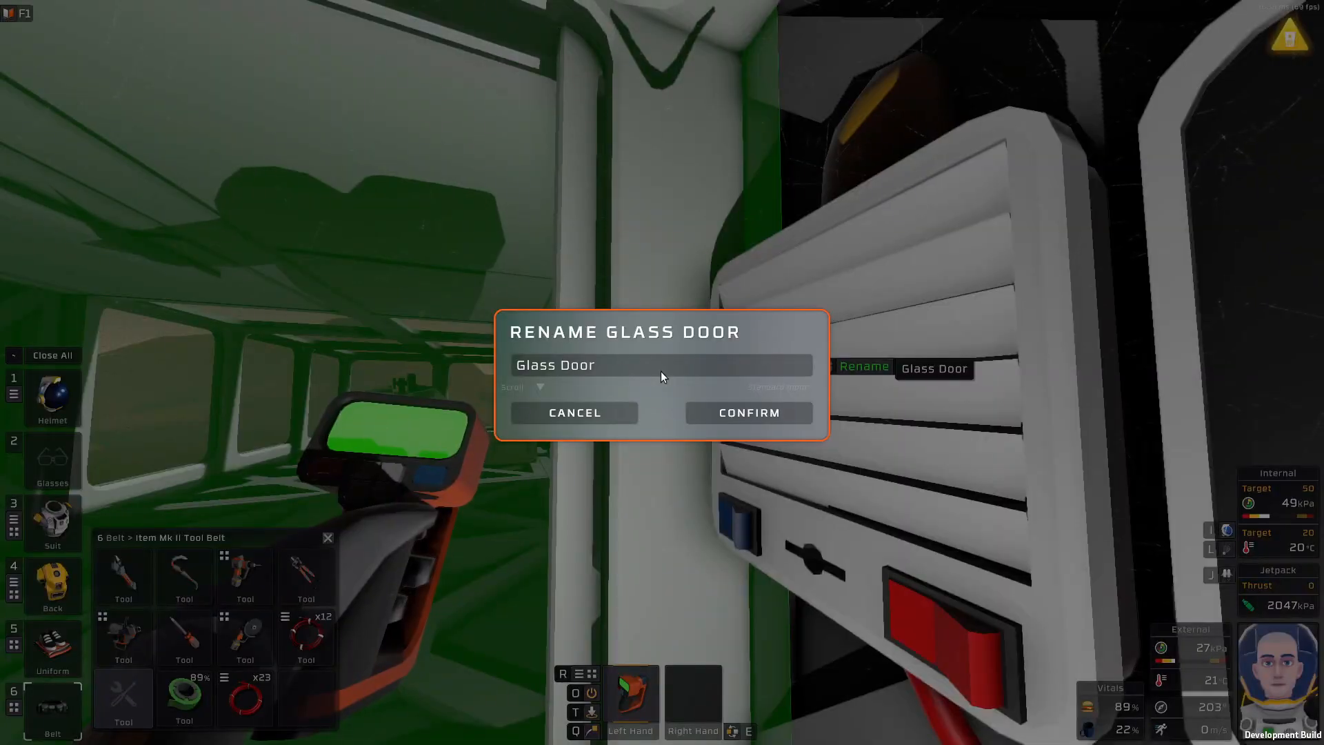
pyautogui.click(661, 365)
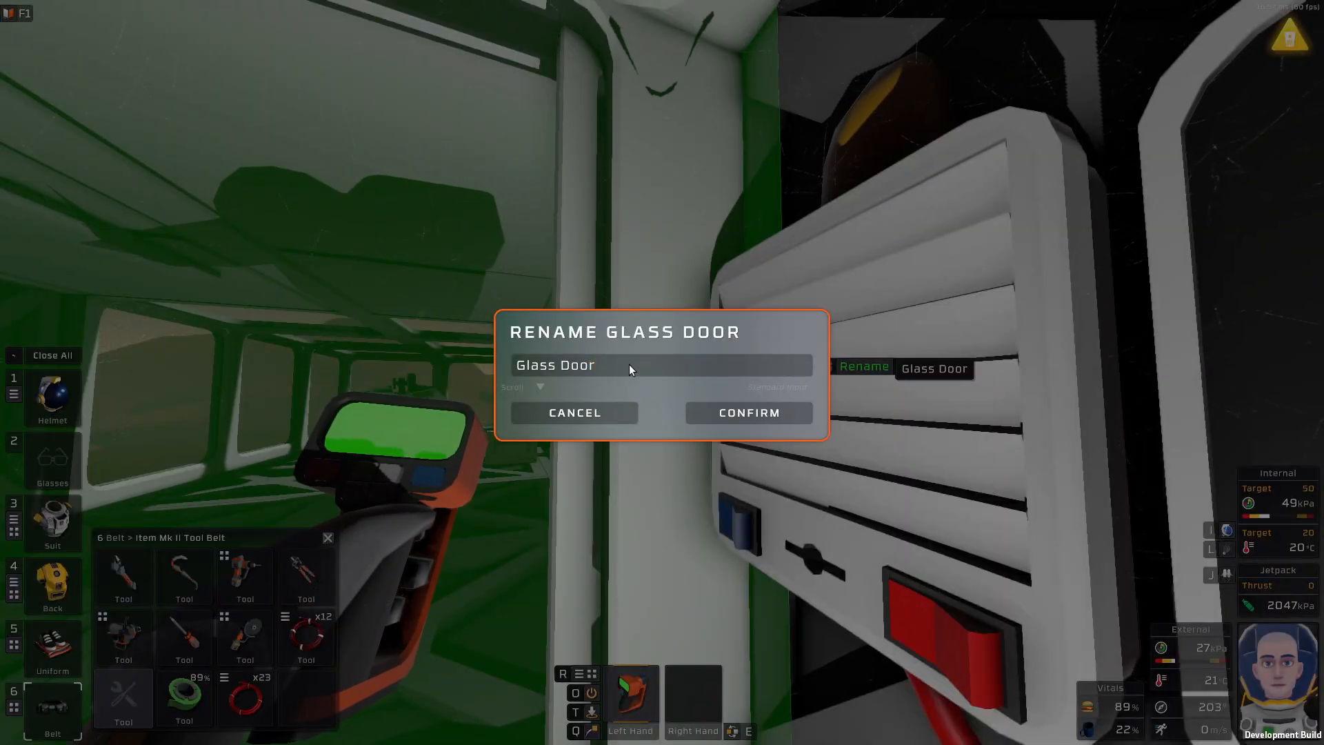
pyautogui.write('- PR -')
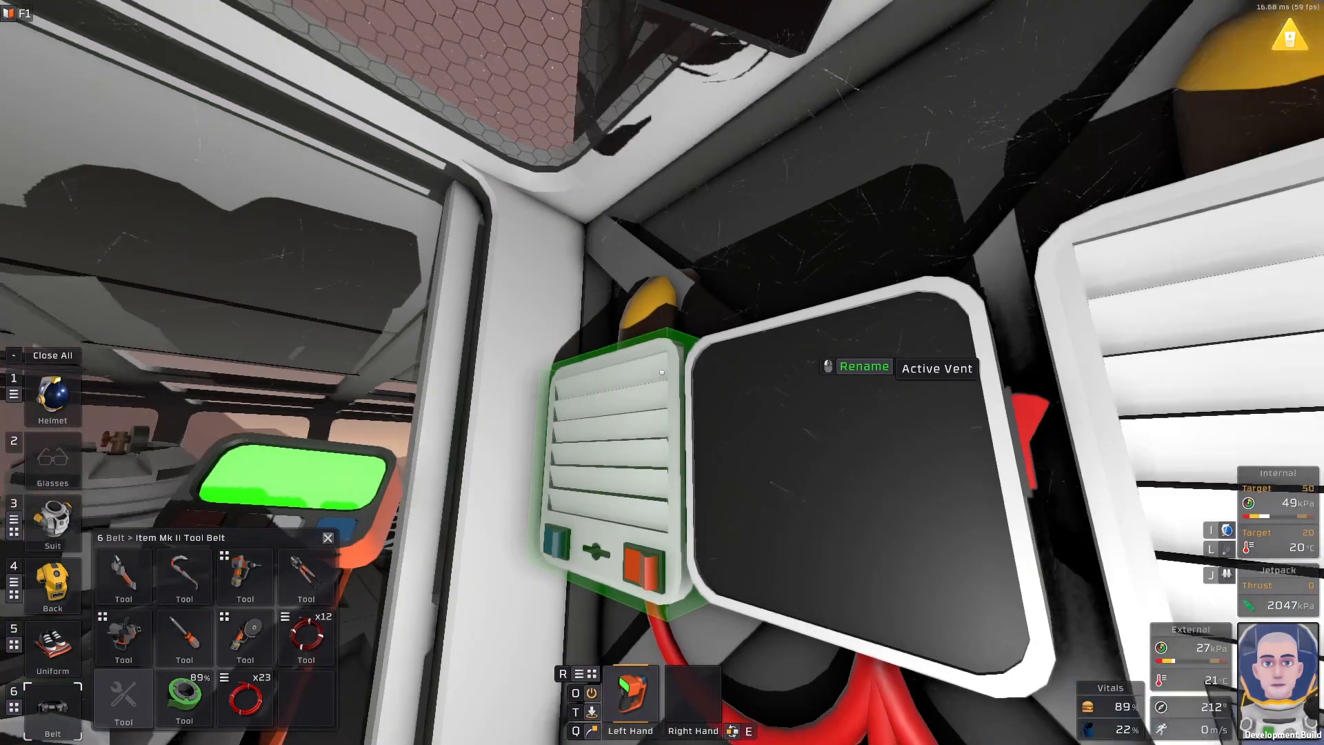
# - Label the active vents as '- PR - Outer' and '- PR - Inner'
pyautogui.click(863, 367)
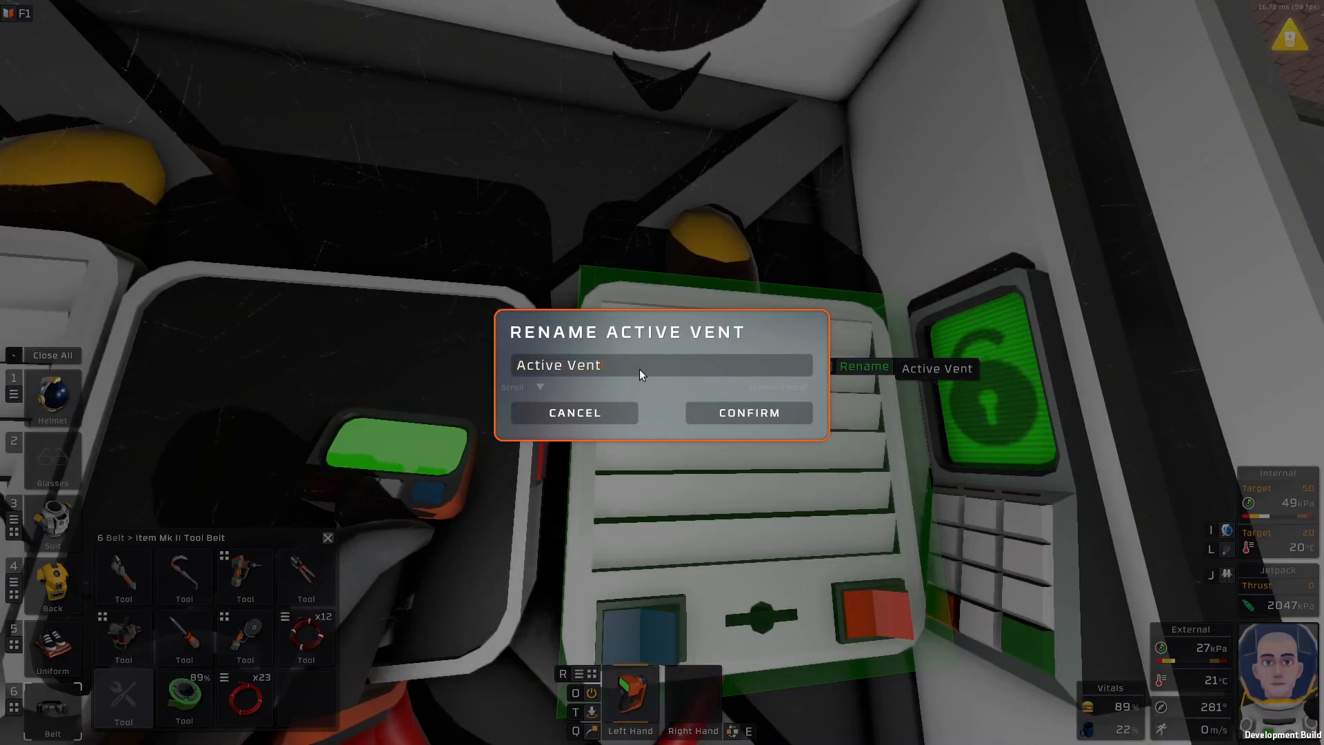
pyautogui.write('- PR')
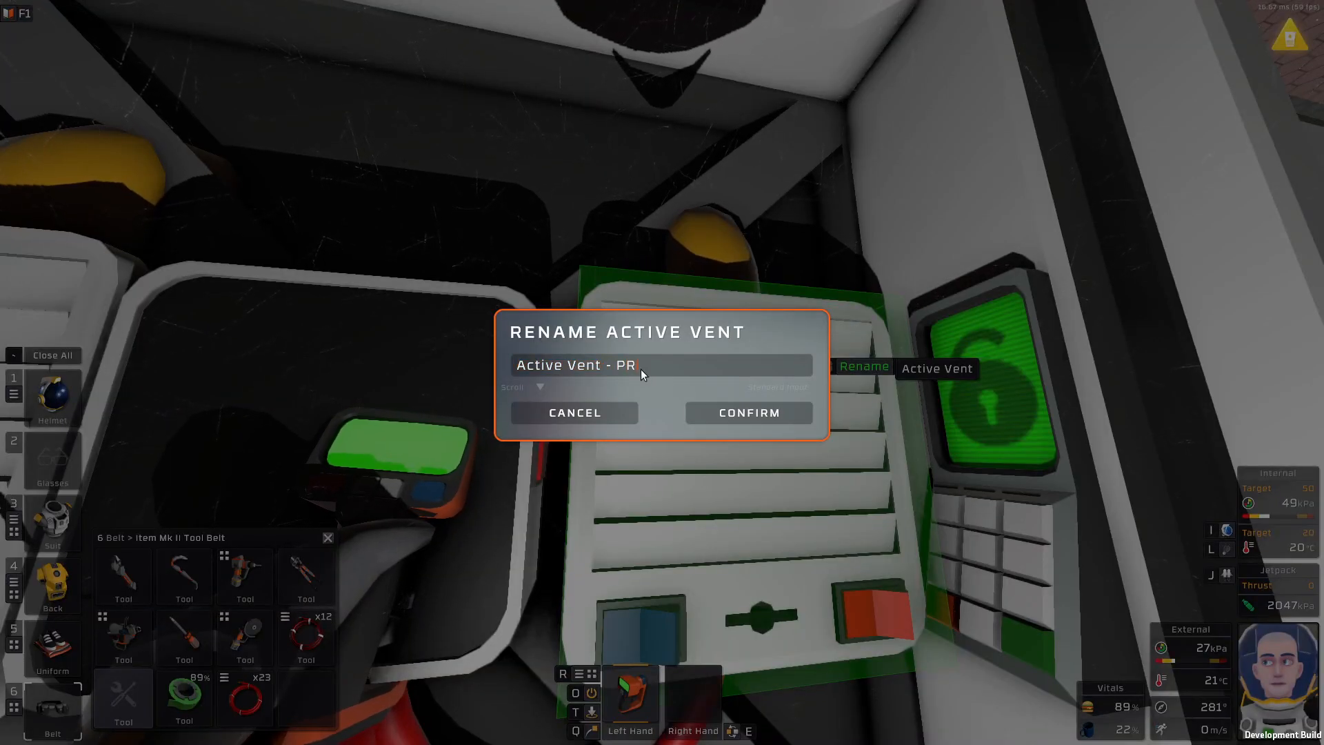
pyautogui.write('- Ou')
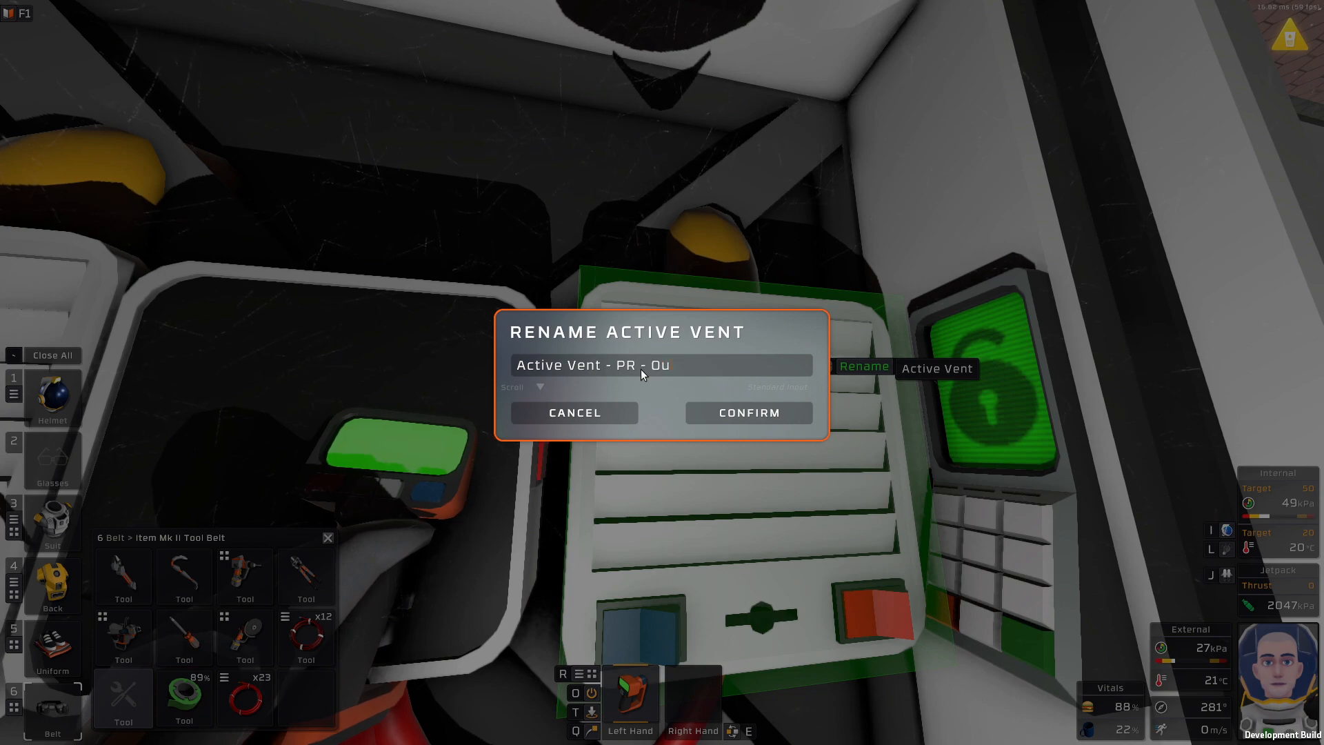
pyautogui.click(747, 413)
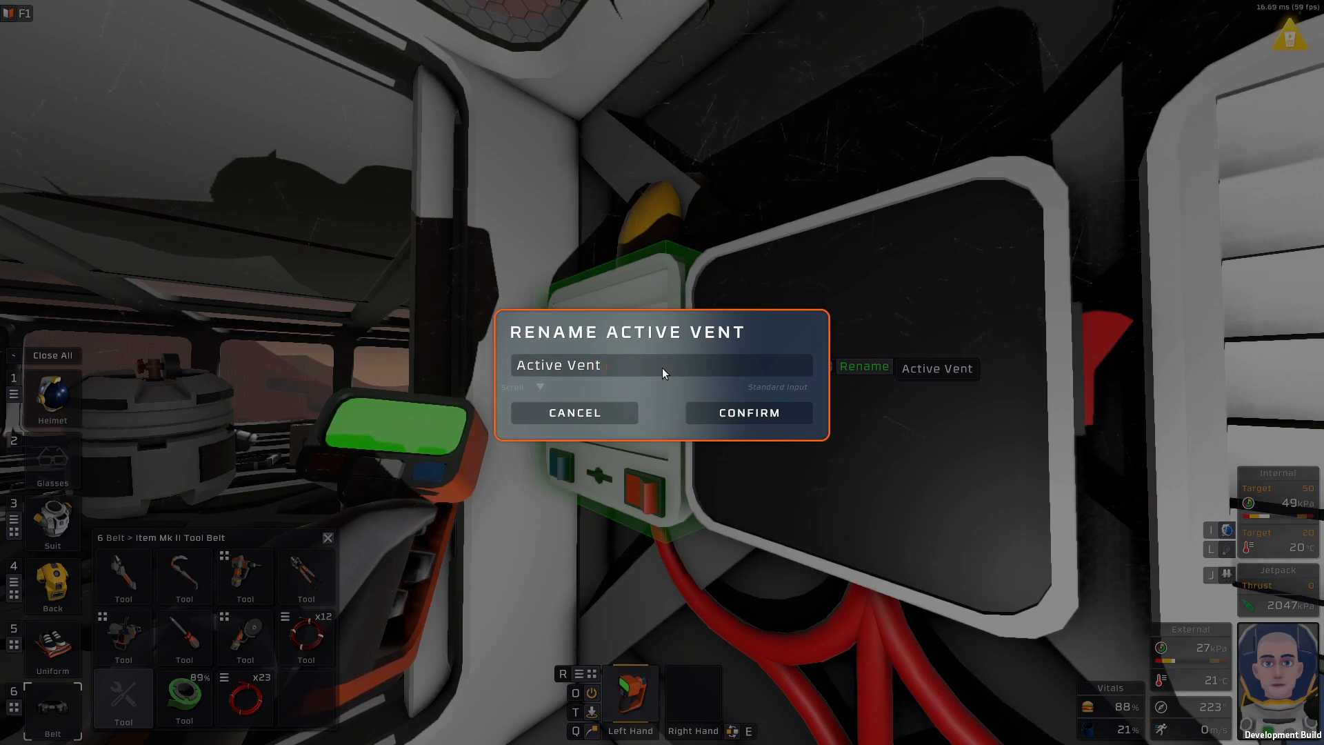
pyautogui.write('- PR')
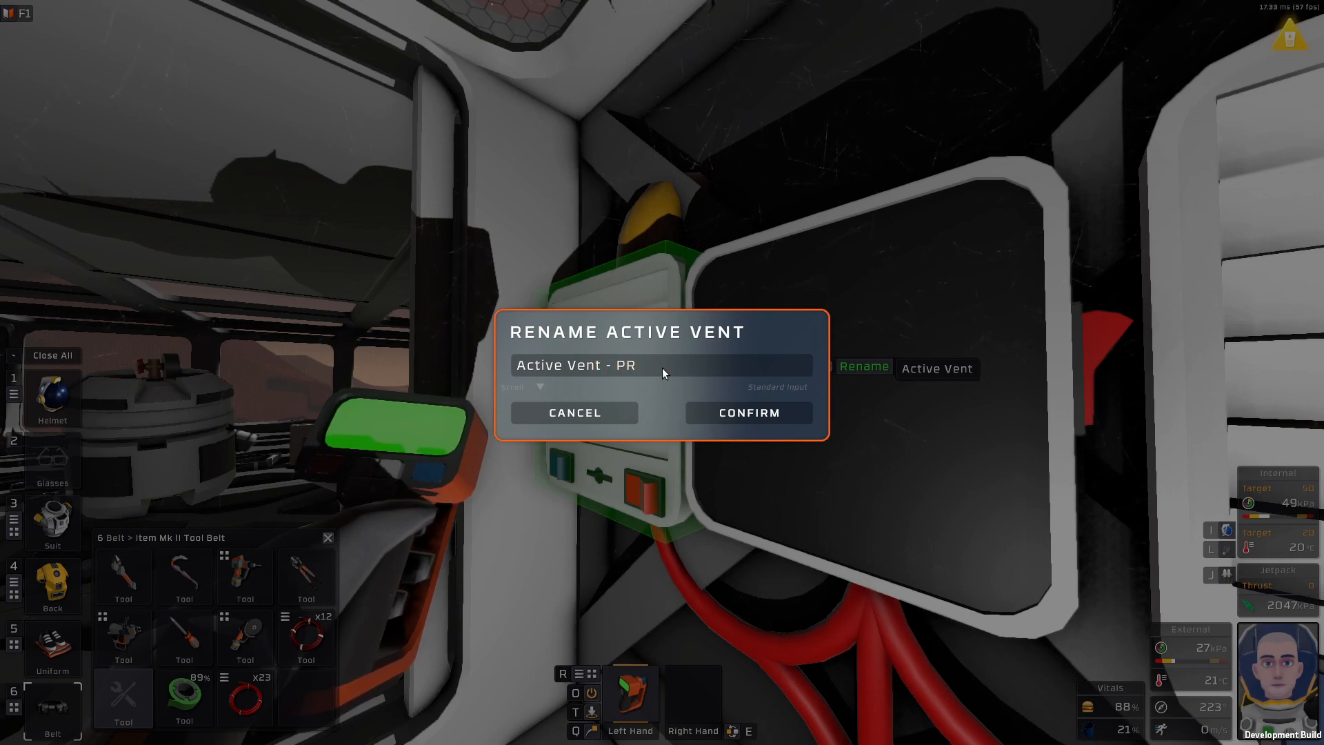
pyautogui.write('- Inne')
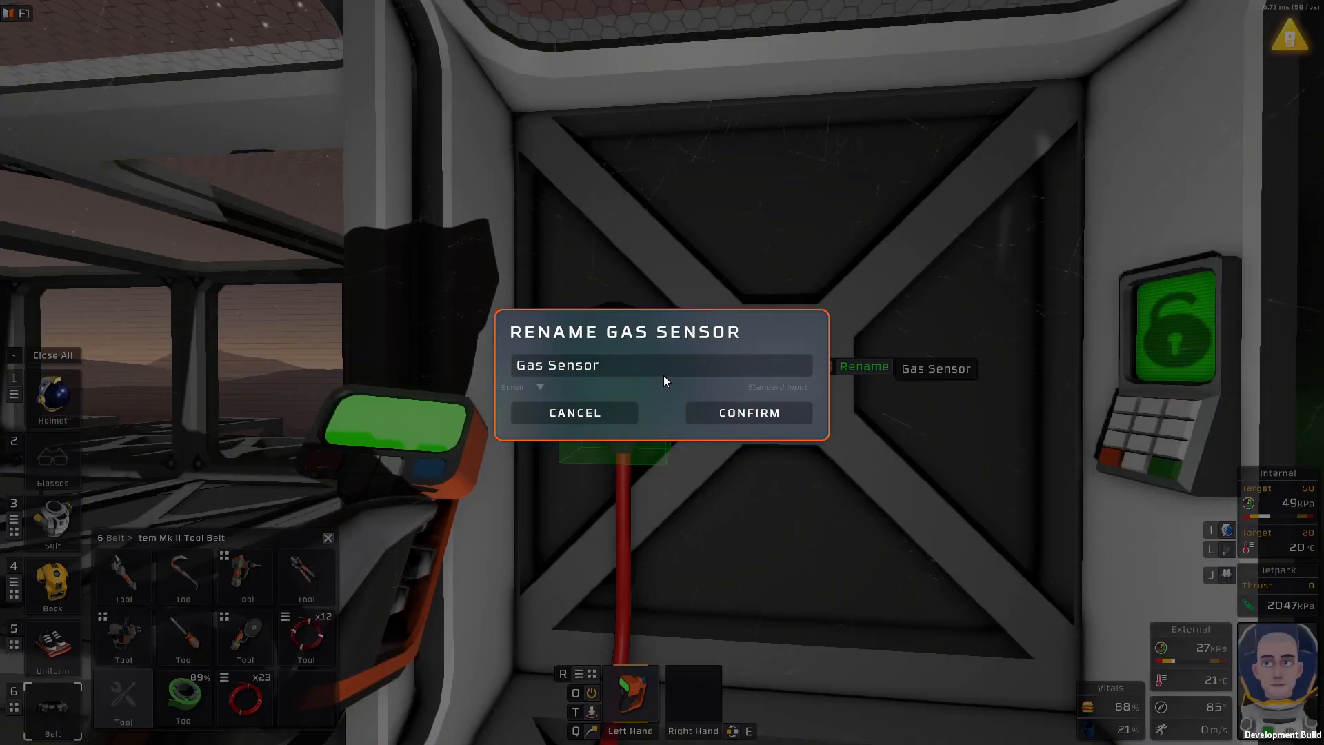
pyautogui.moveTo(690, 371)
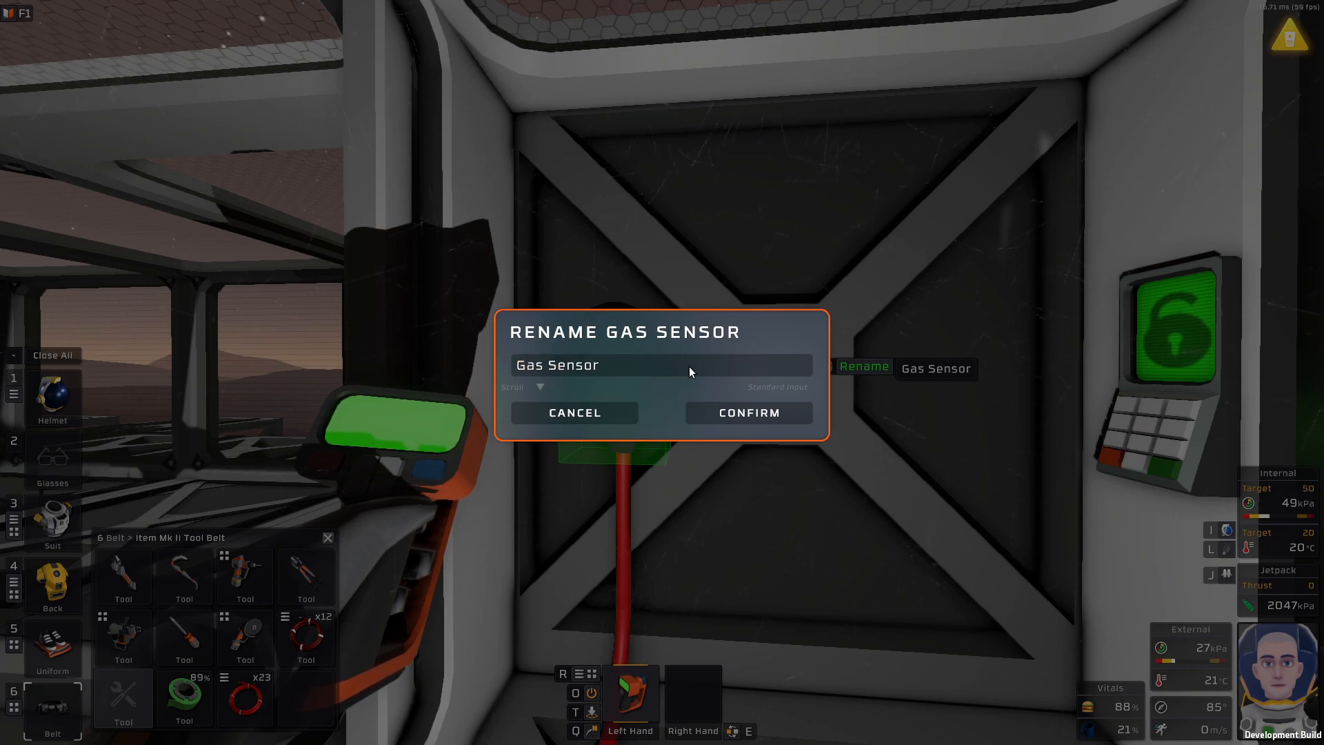
# - Label the gas sensor with the '- PR' suffix and confirm it
pyautogui.write('- P')
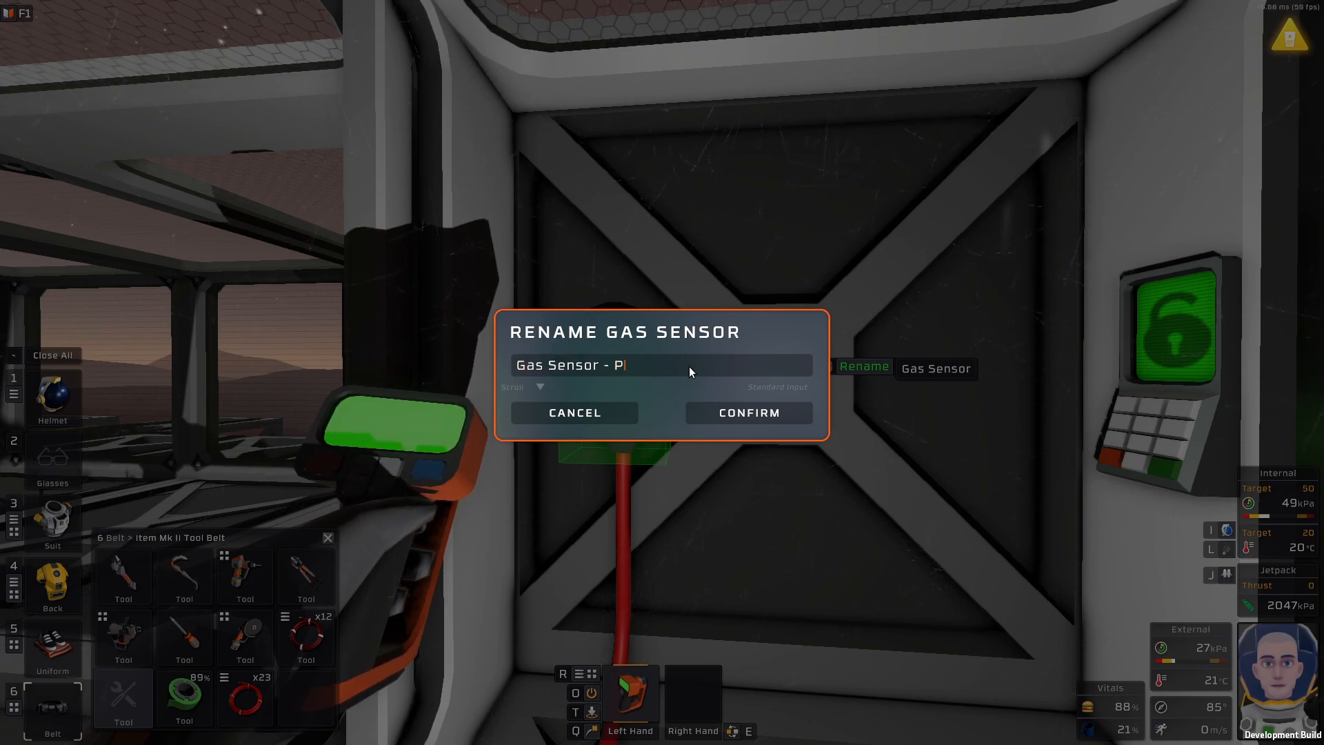
pyautogui.write('R')
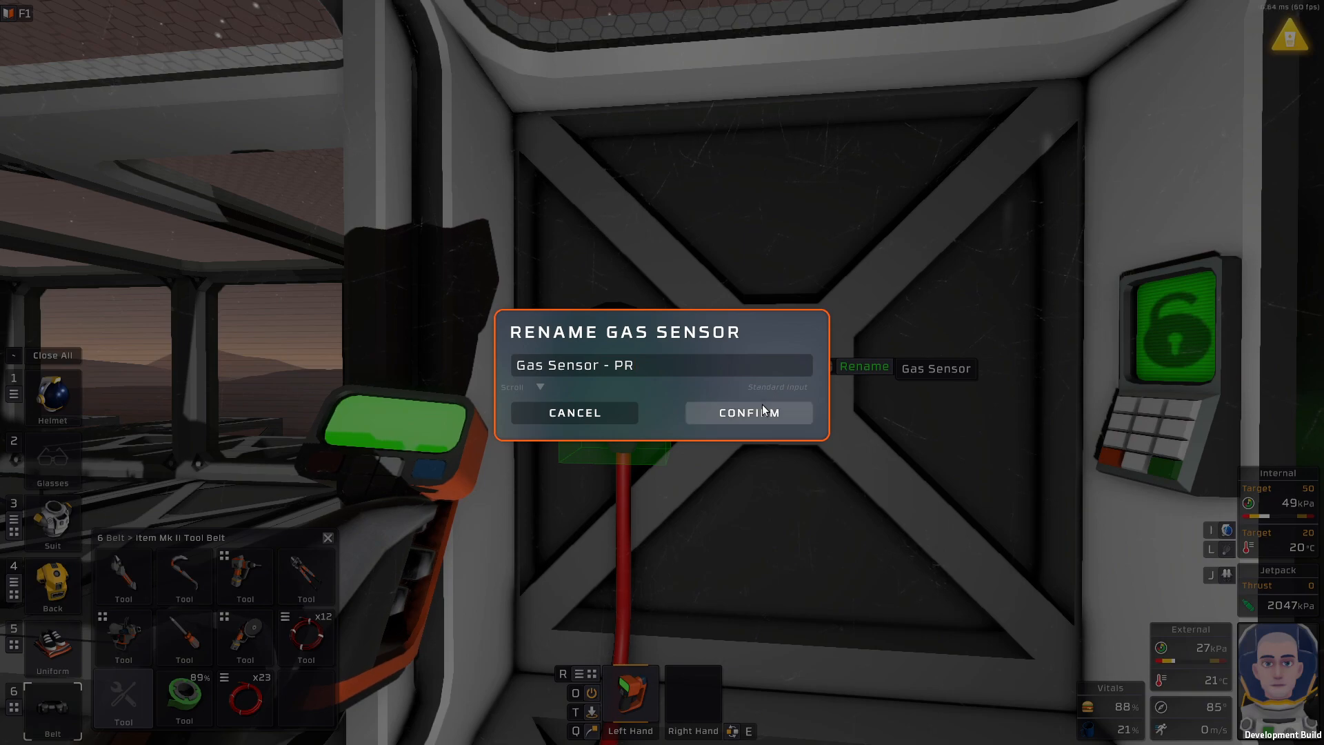
pyautogui.click(747, 413)
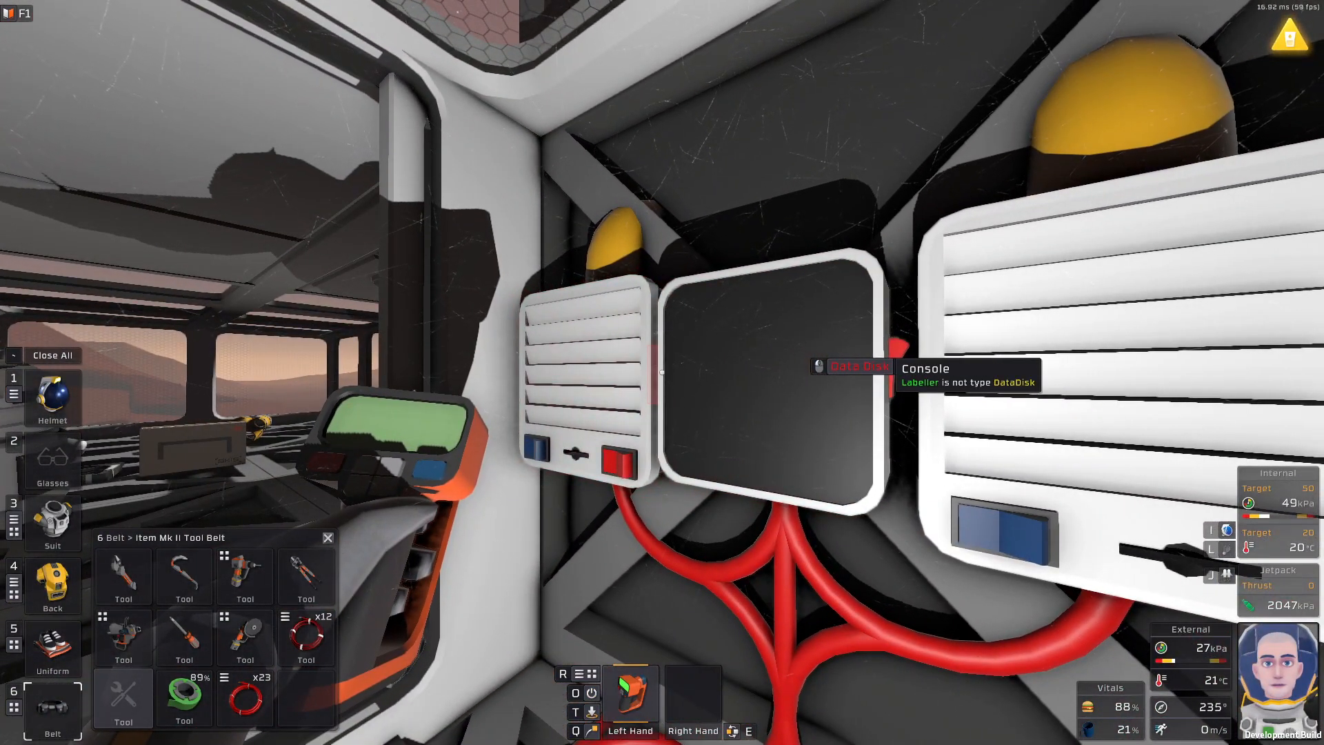
pyautogui.moveTo(662, 371)
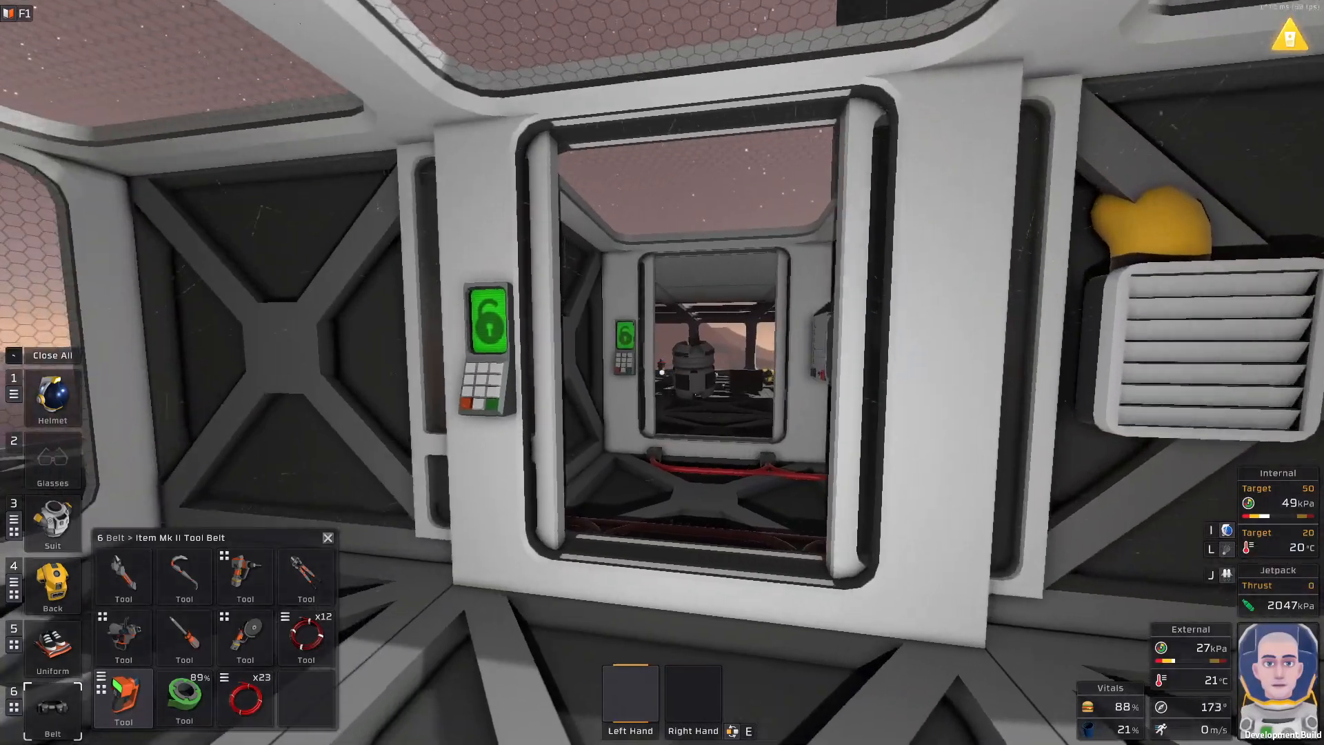
pyautogui.moveTo(662, 373)
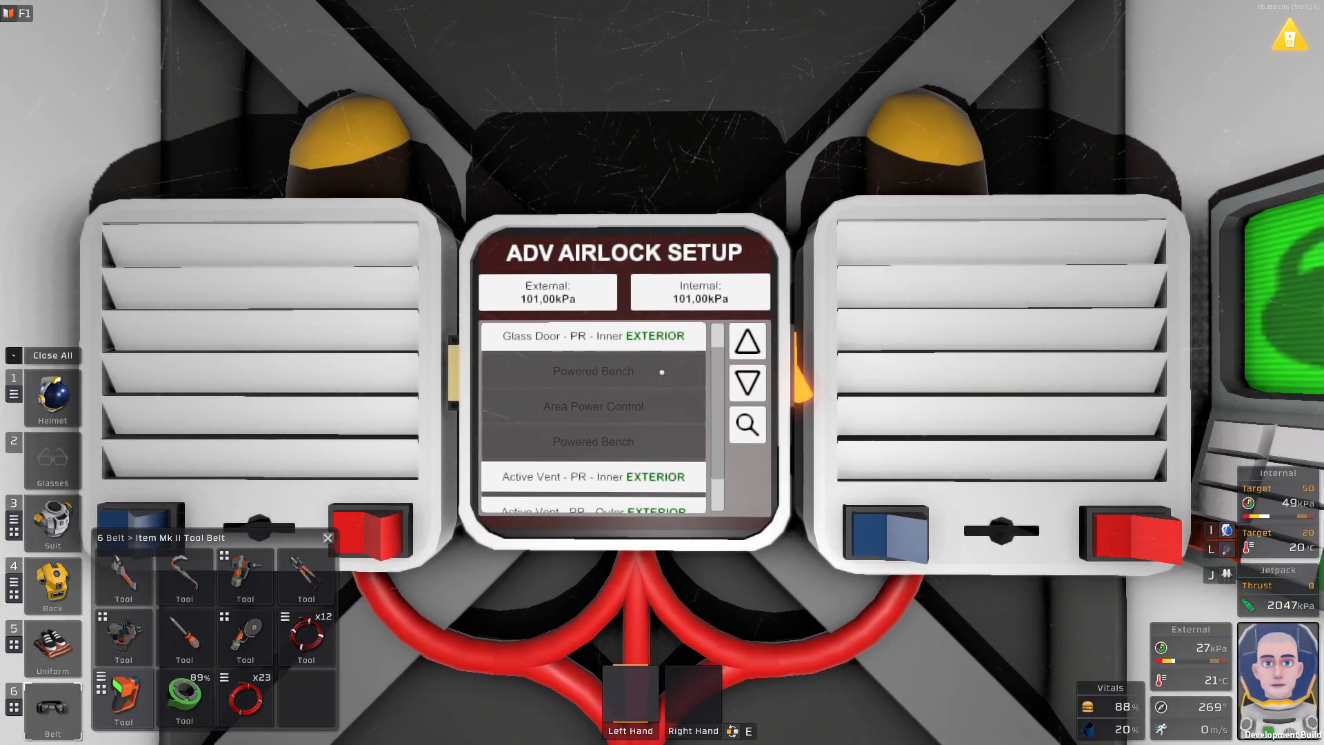
# - Set the console's External pressure setting to 0 and confirm
pyautogui.click(700, 298)
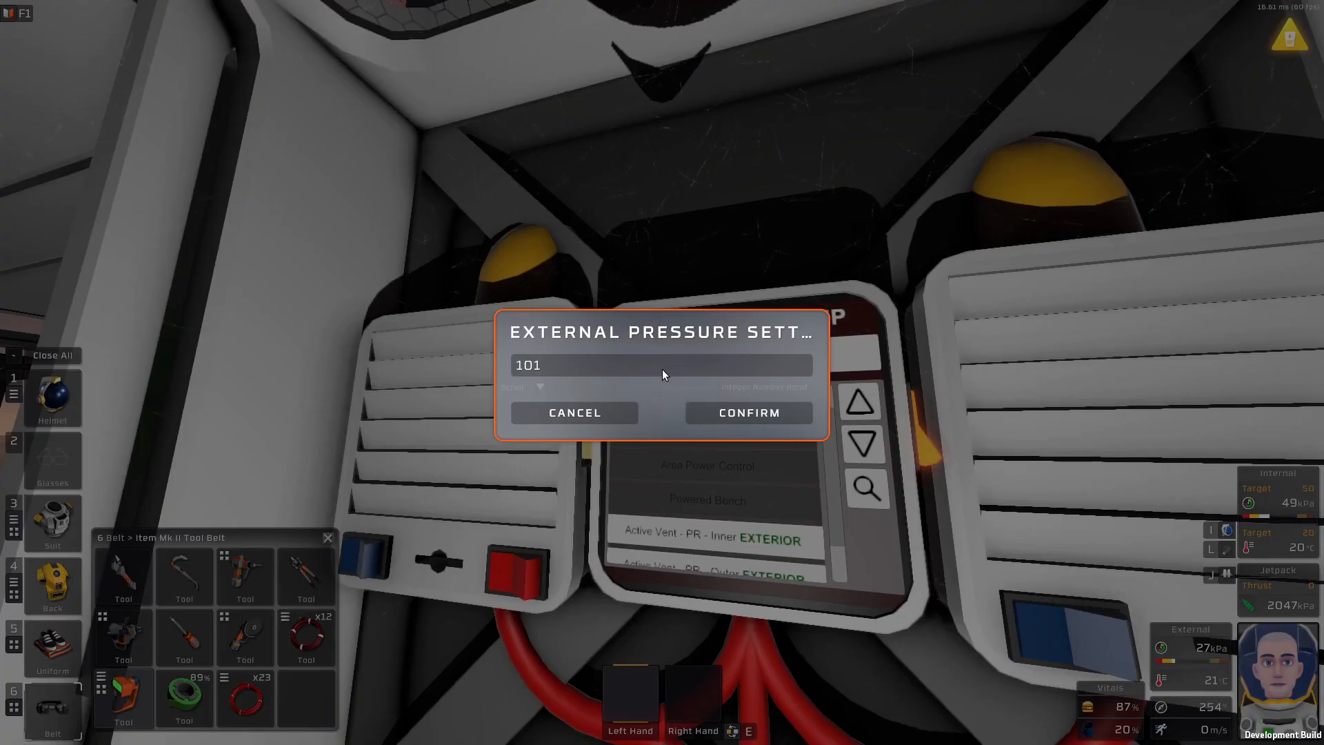
pyautogui.write('0')
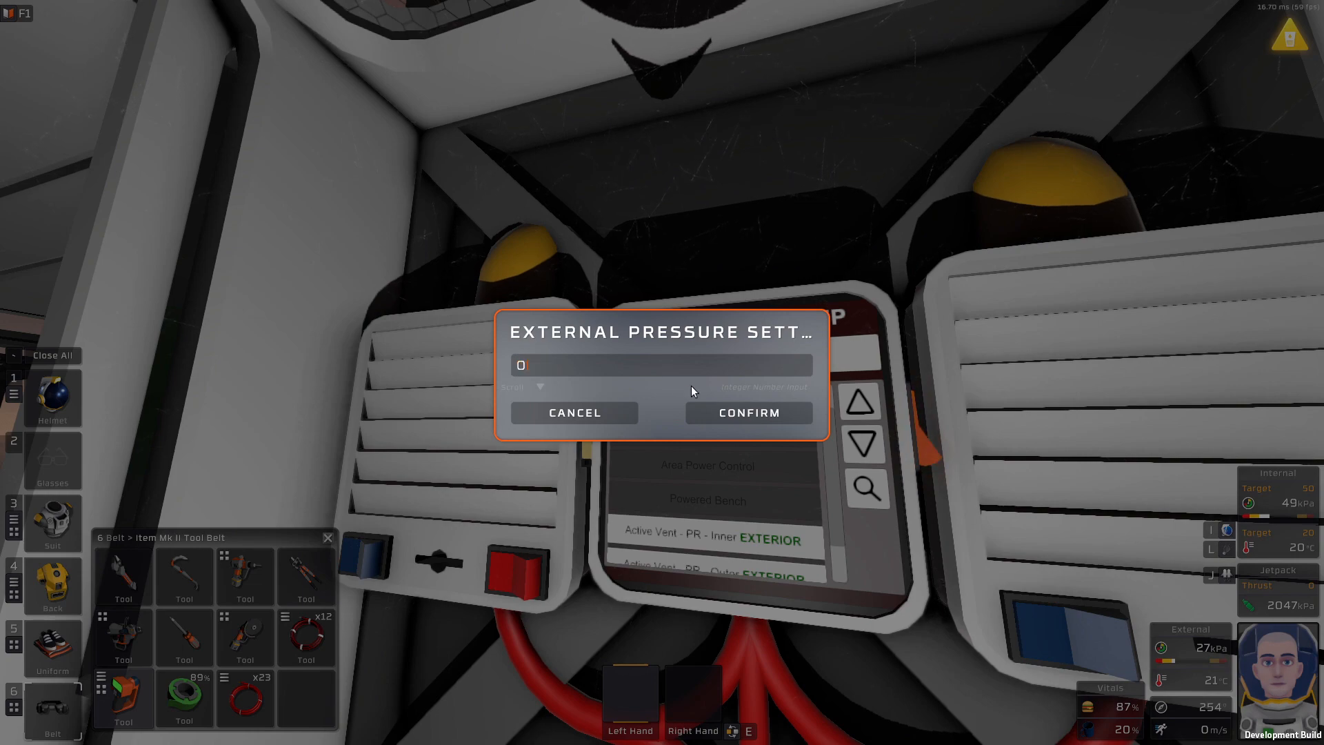
pyautogui.click(746, 413)
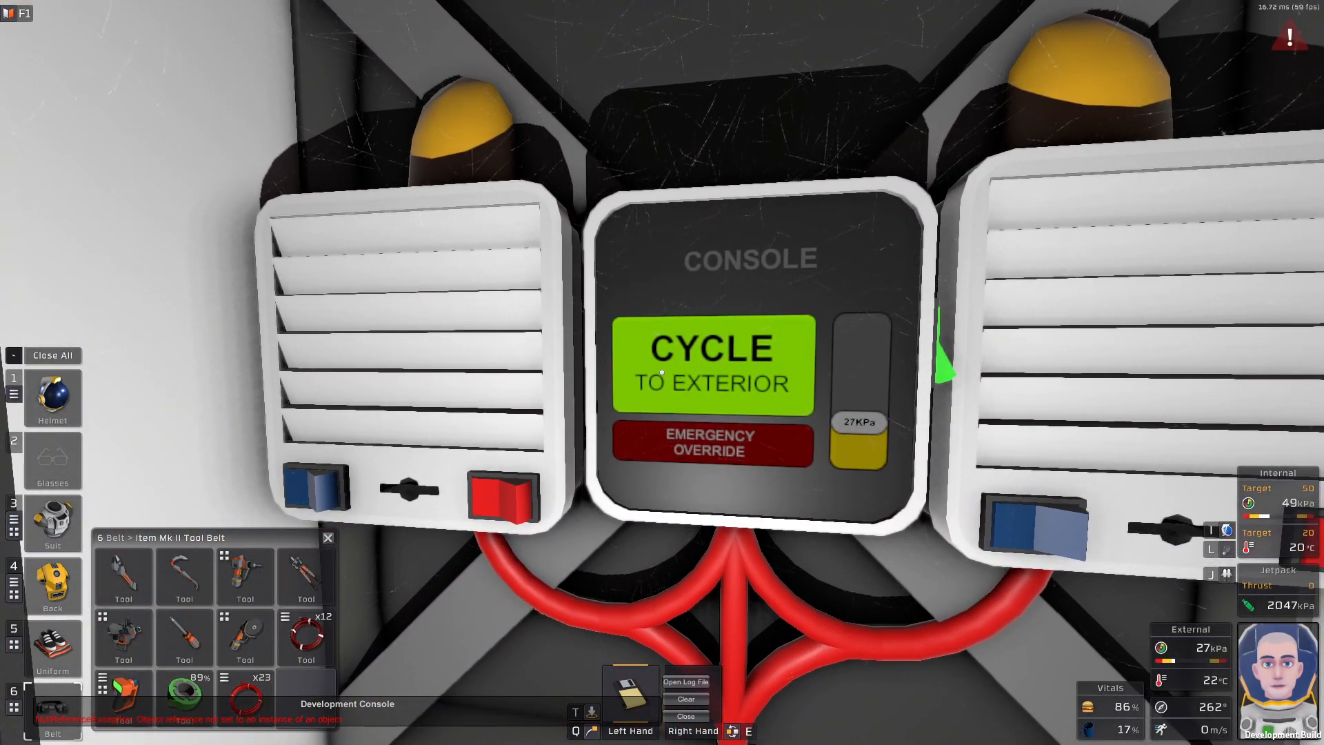
# - Cycle the airlock to exterior, cancelling during the depressurize and pressurize phases
pyautogui.click(711, 363)
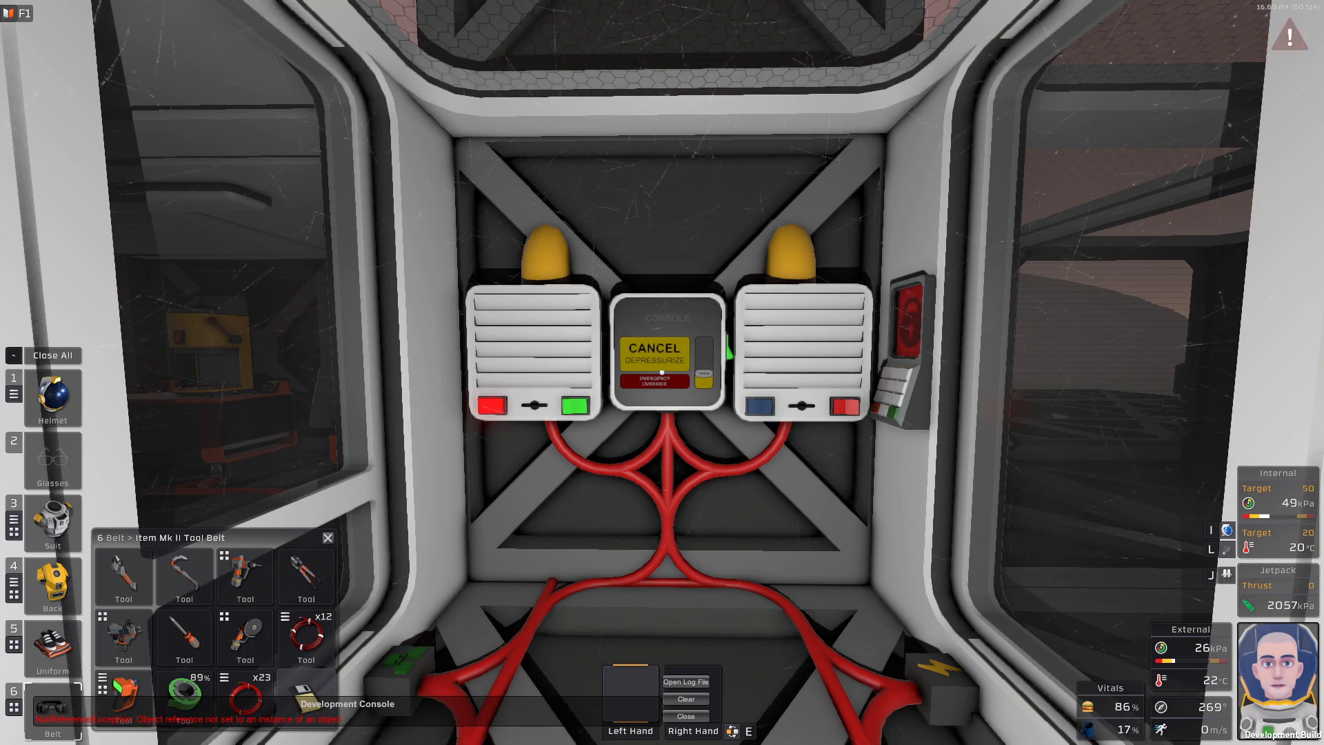
pyautogui.click(654, 349)
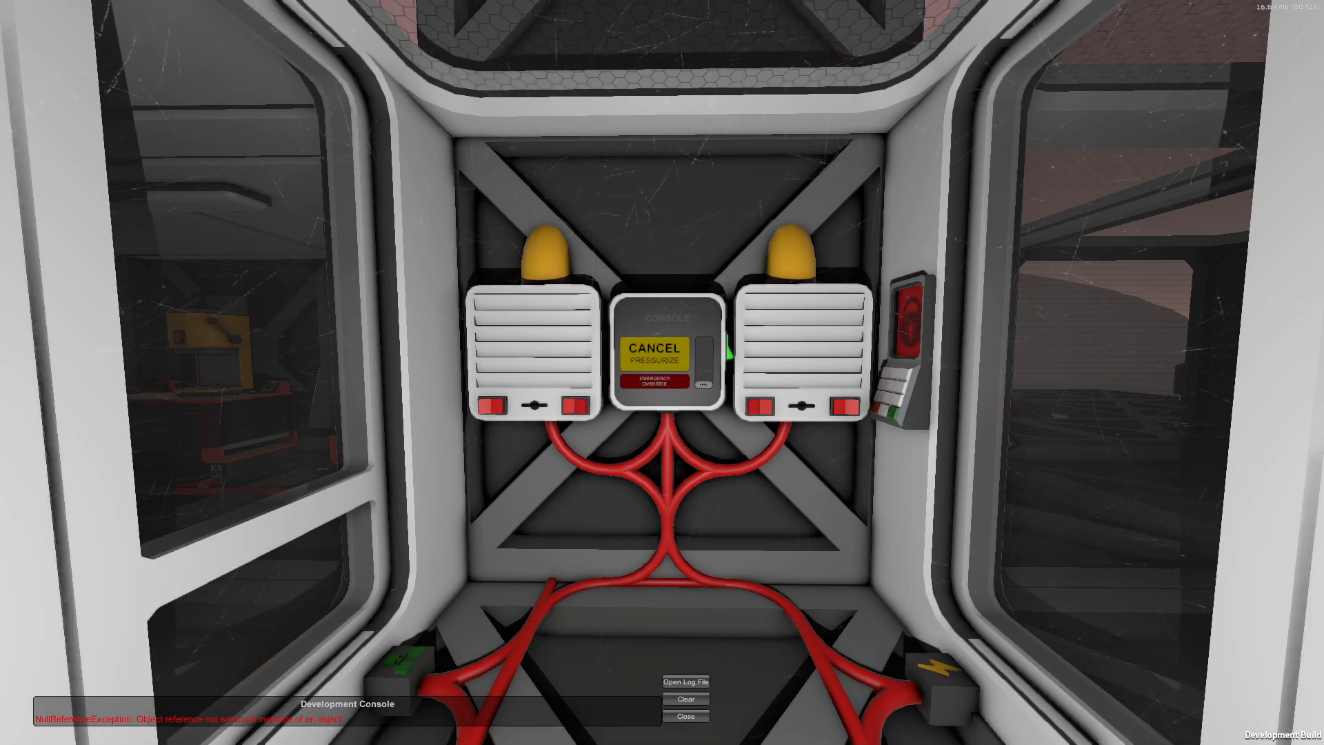
pyautogui.click(653, 349)
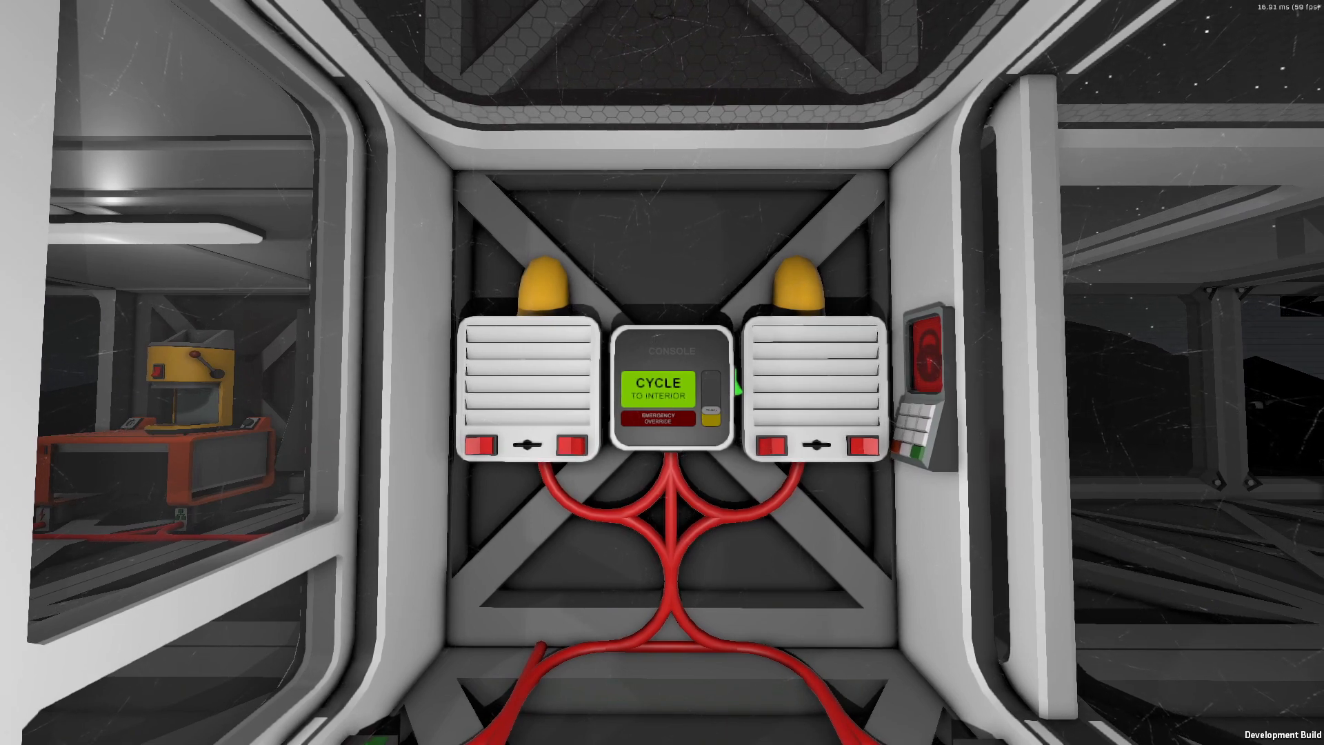
# - Cycle the airlock to interior, cancelling during the depressurize and pressurize phases
pyautogui.click(661, 385)
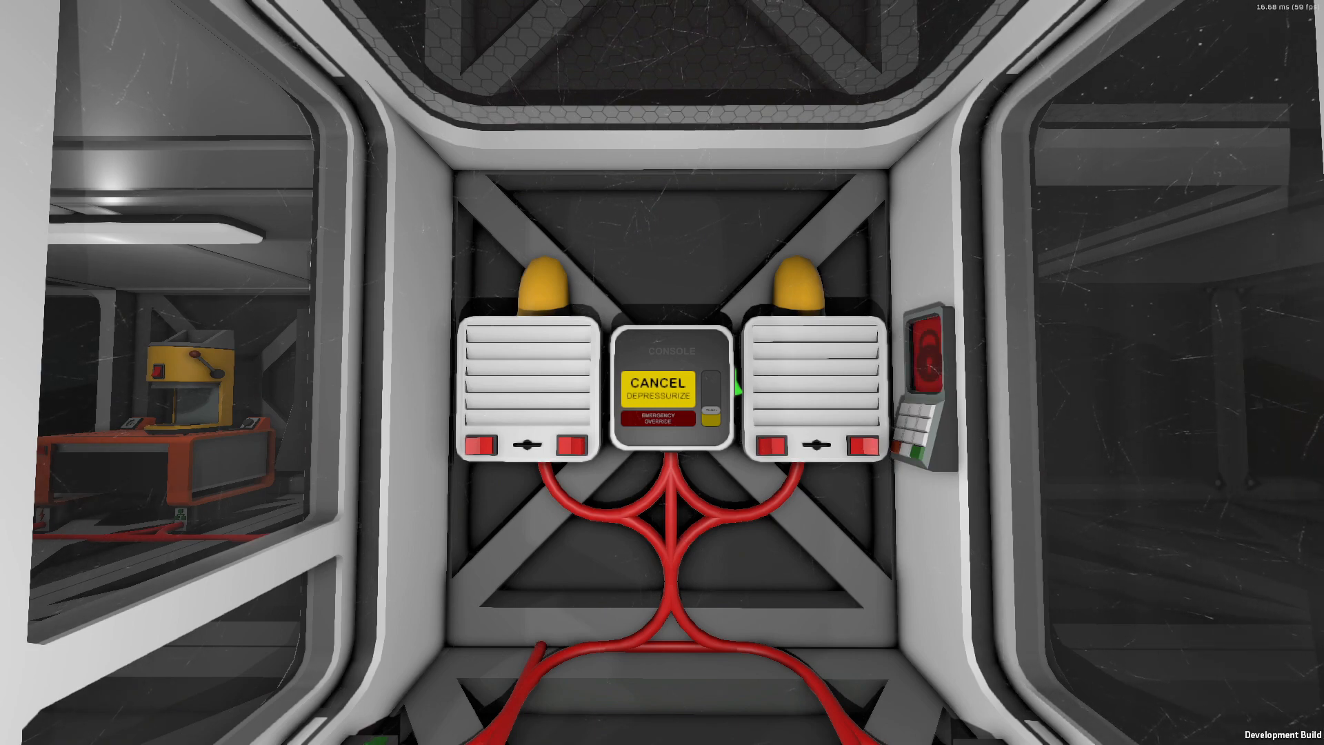
pyautogui.click(858, 443)
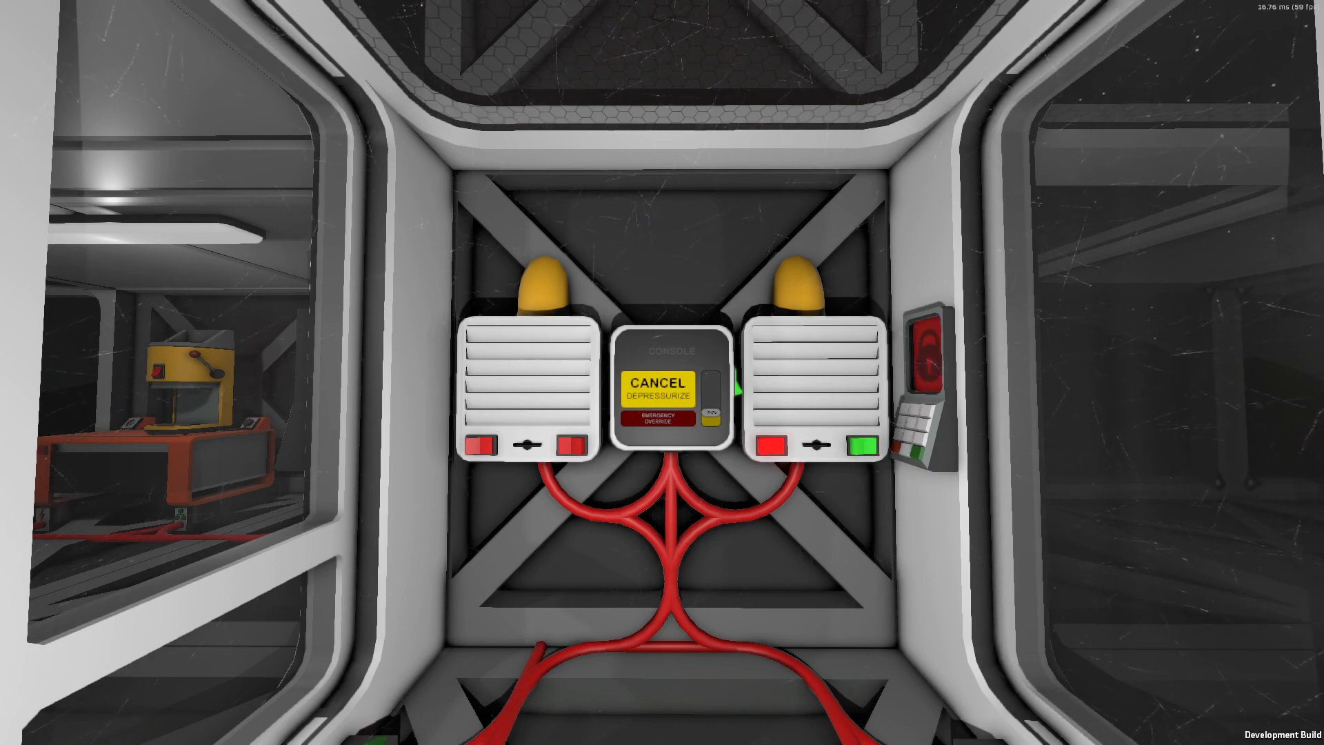
pyautogui.click(667, 404)
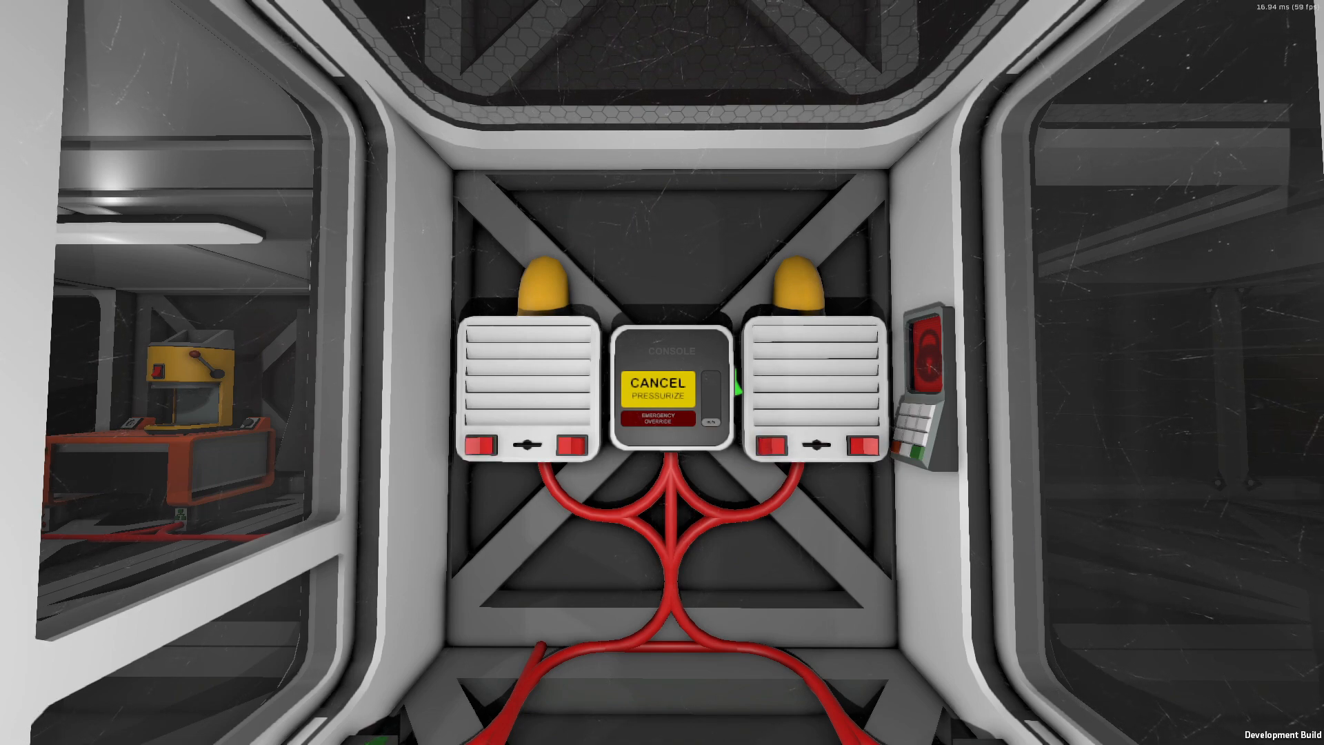
pyautogui.click(663, 382)
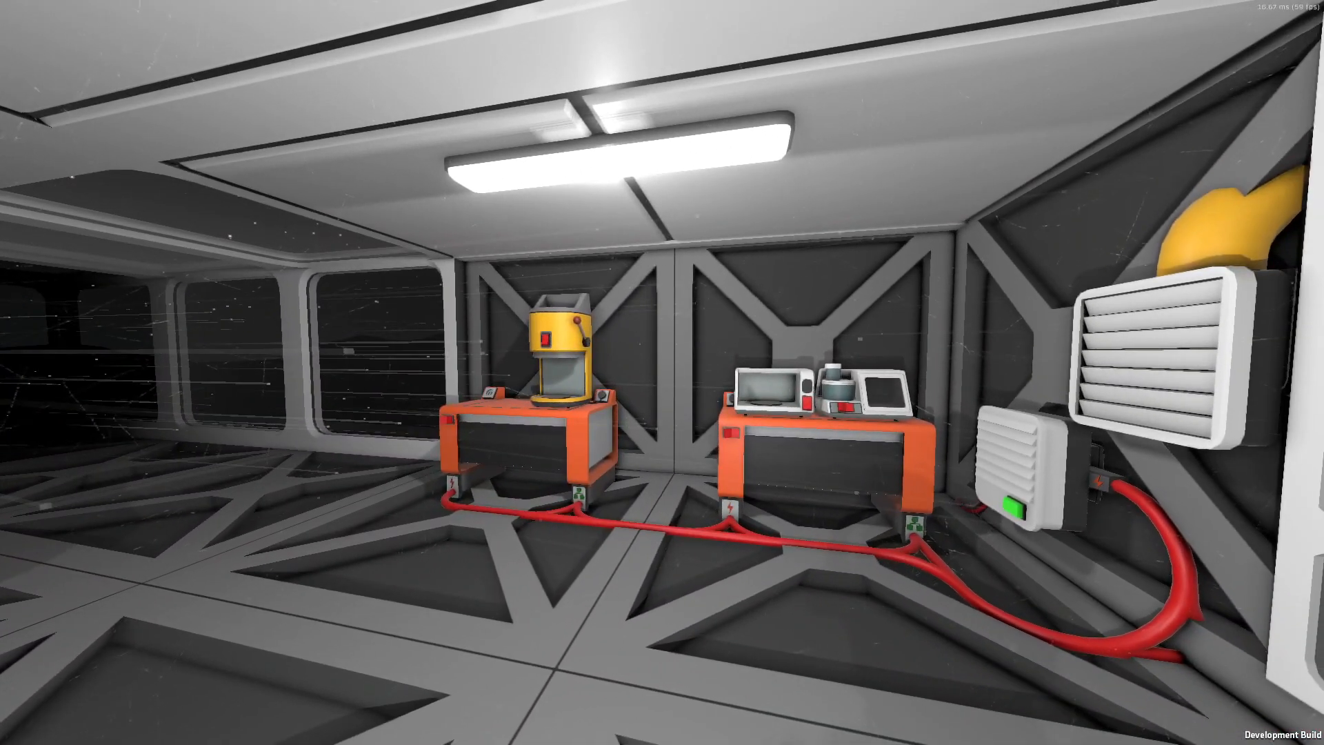
pyautogui.moveTo(662, 372)
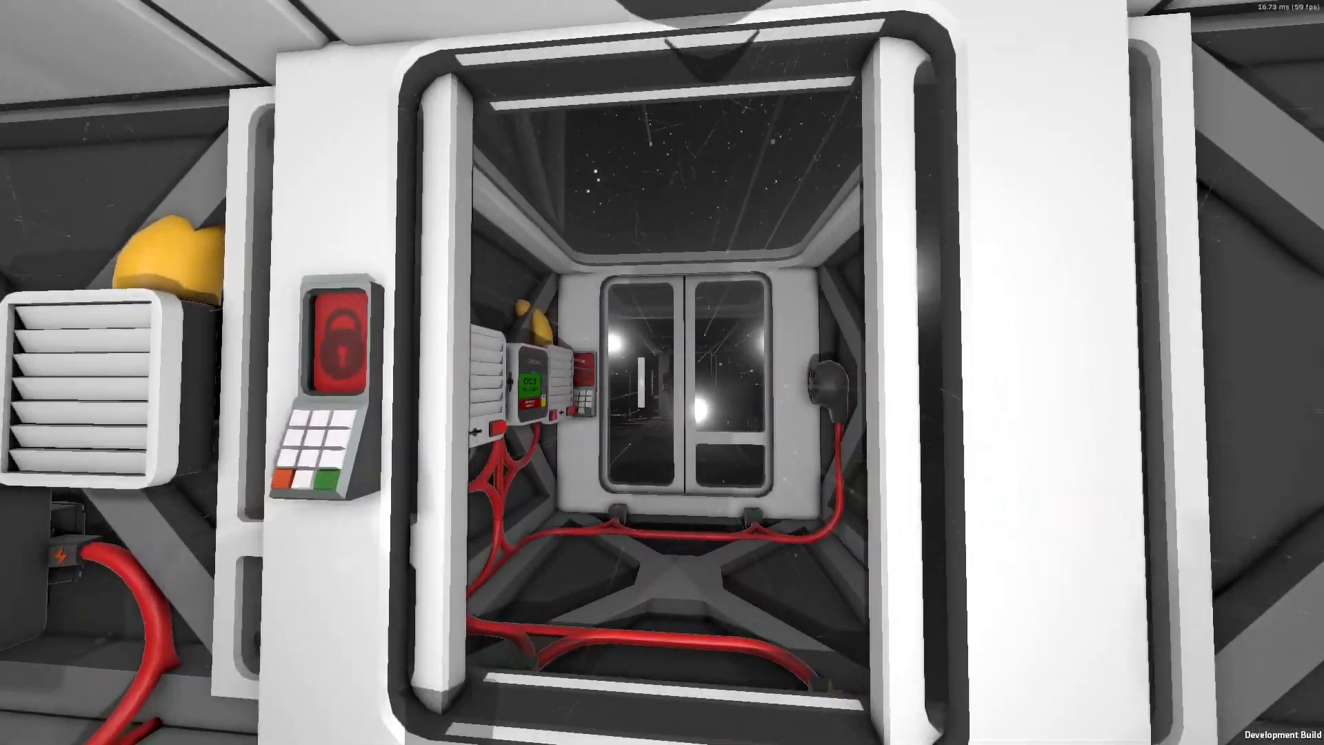